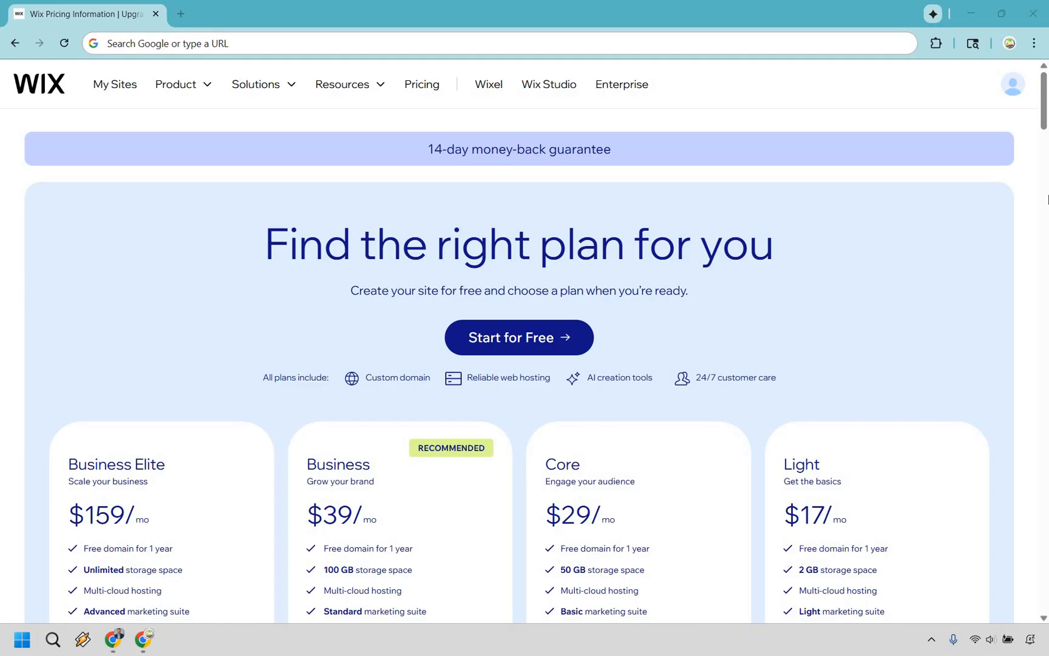
{"action": "mouse_move", "coordinate": [971, 241]}
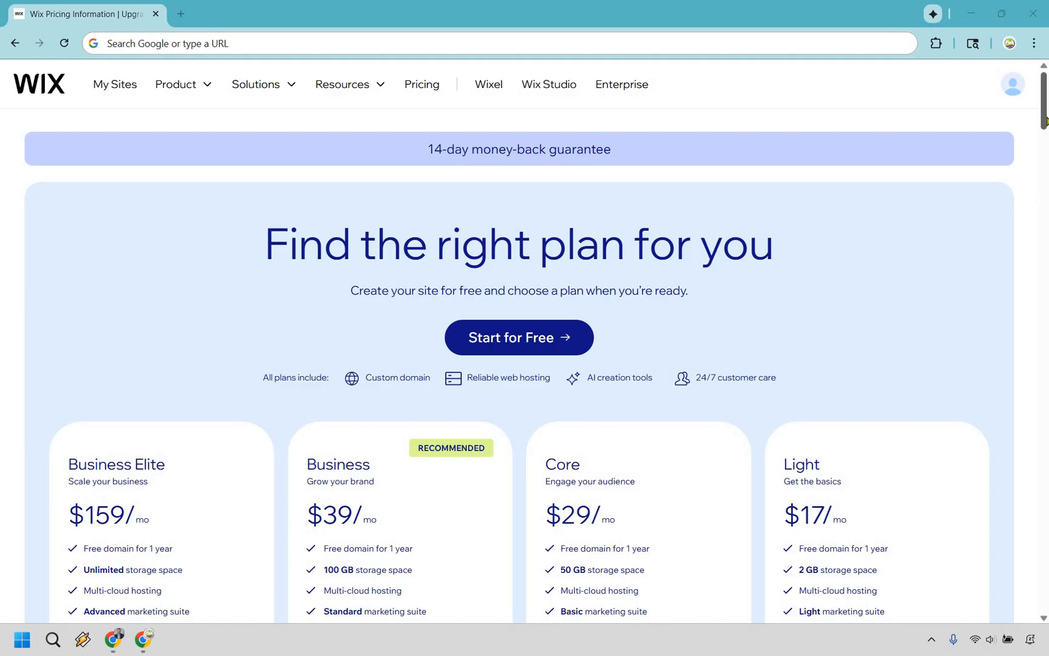
{"action": "scroll", "scroll_direction": "down", "scroll_amount": 3}
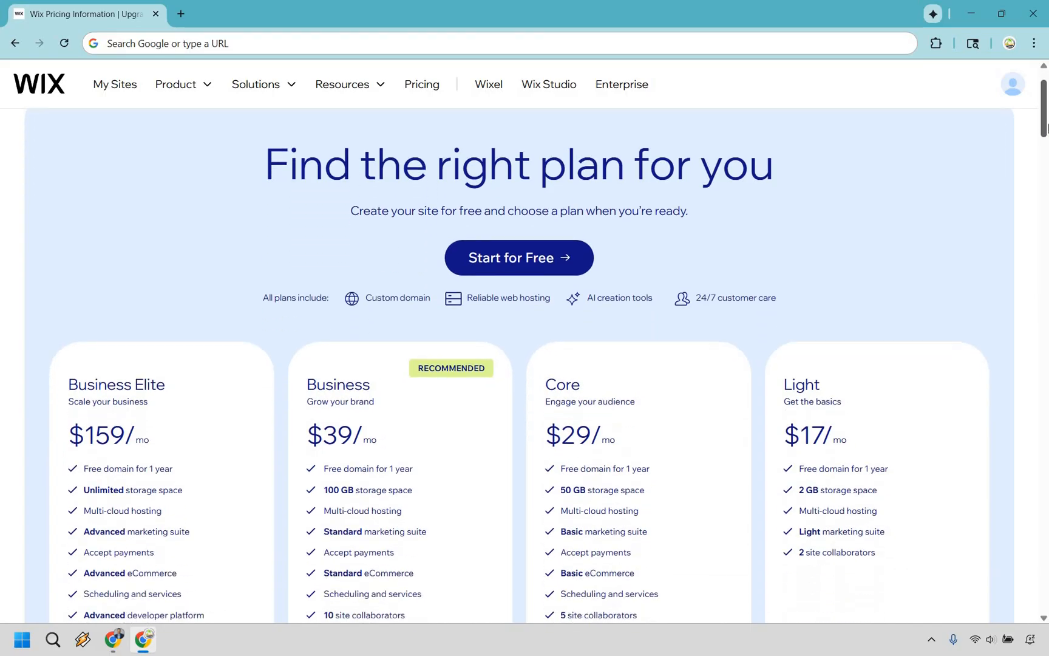
{"action": "scroll", "scroll_direction": "down", "scroll_amount": 3}
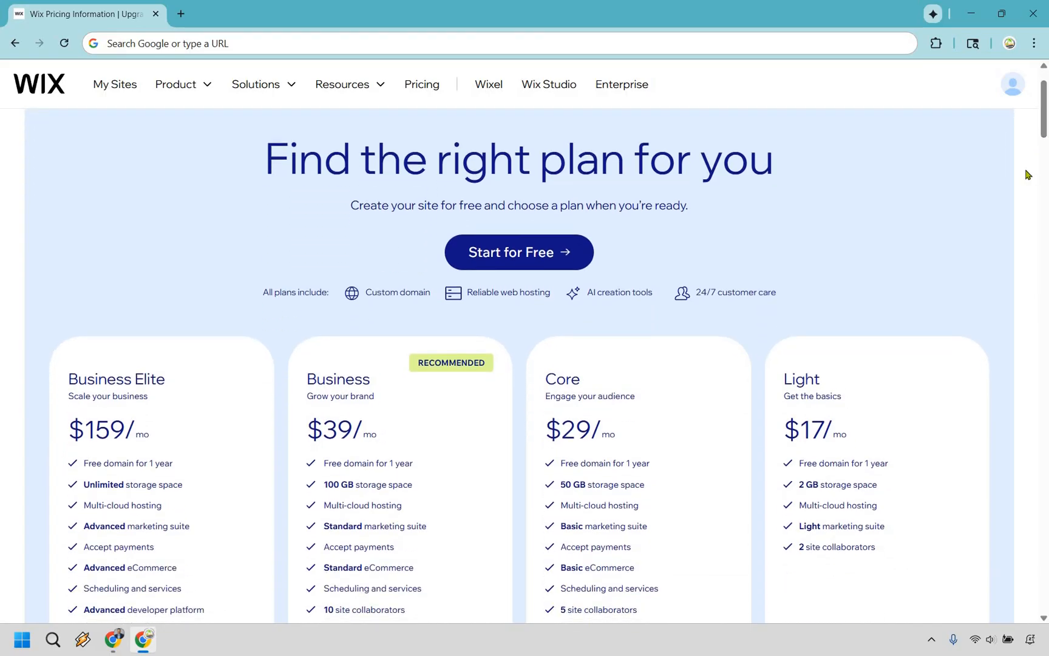
{"action": "mouse_move", "coordinate": [999, 186]}
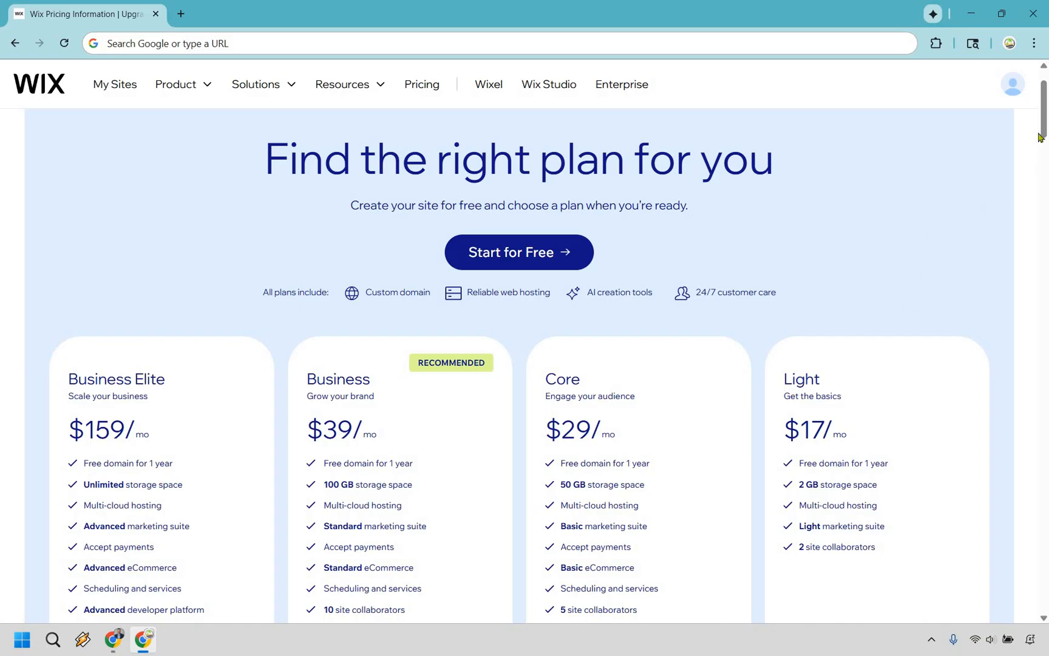
{"action": "scroll", "scroll_direction": "down", "scroll_amount": 3}
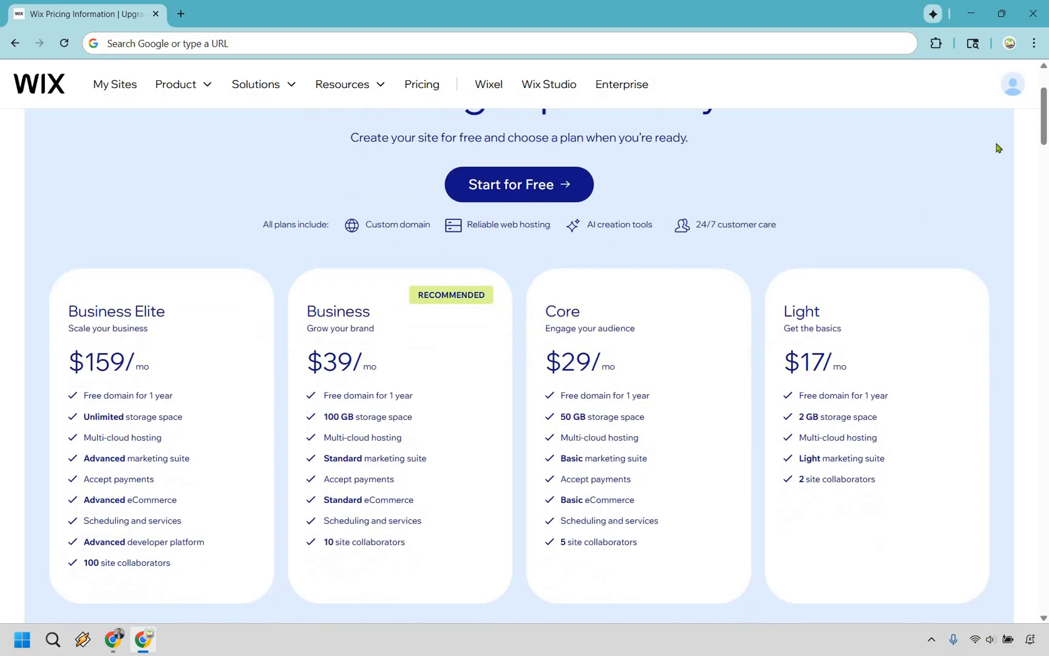
{"action": "scroll", "scroll_direction": "down", "scroll_amount": 3}
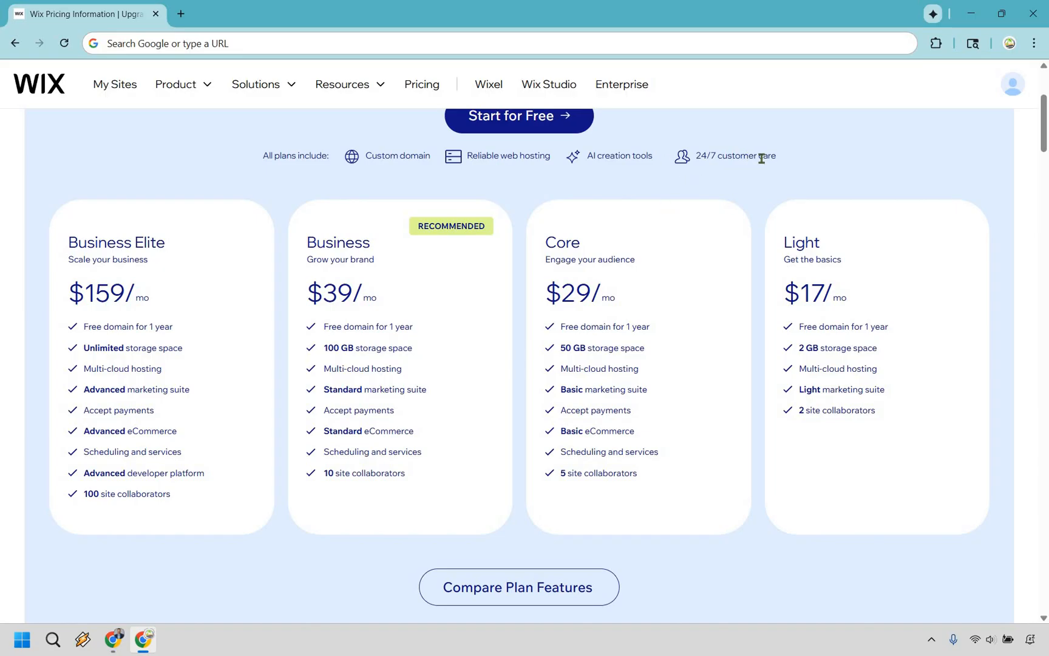
{"action": "mouse_move", "coordinate": [149, 289]}
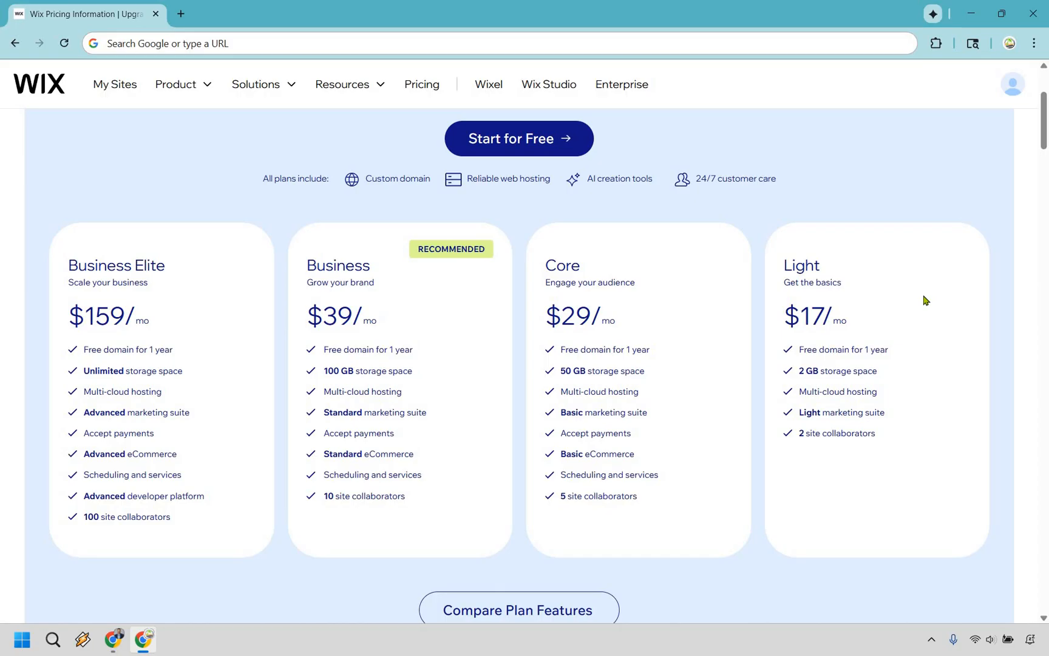
{"action": "mouse_move", "coordinate": [902, 369]}
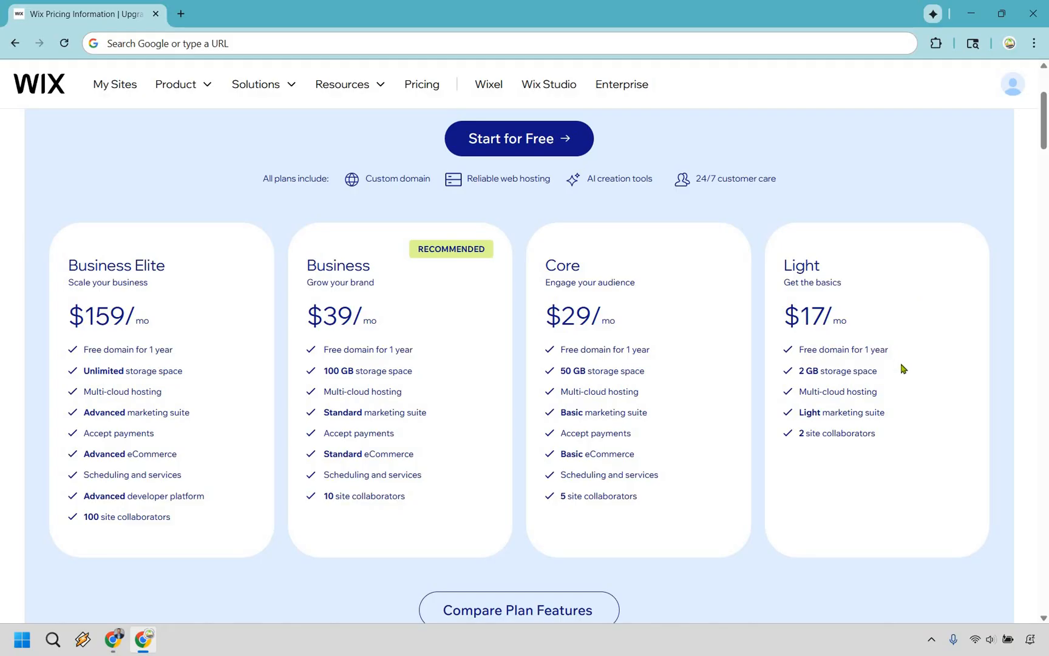
{"action": "mouse_move", "coordinate": [901, 395]}
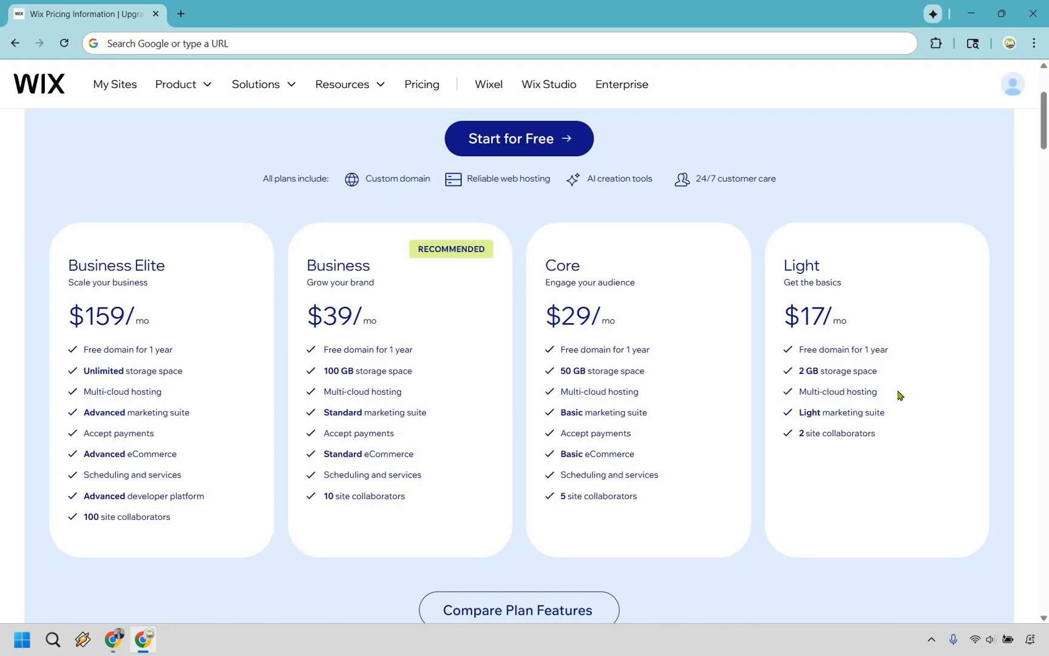
{"action": "mouse_move", "coordinate": [903, 418]}
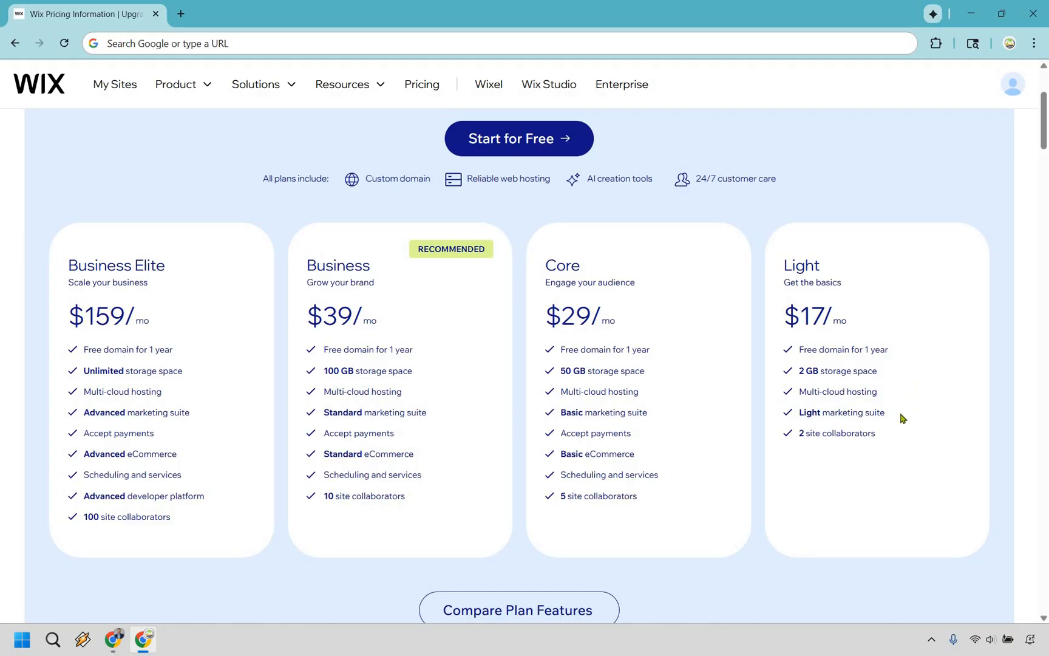
{"action": "mouse_move", "coordinate": [636, 301]}
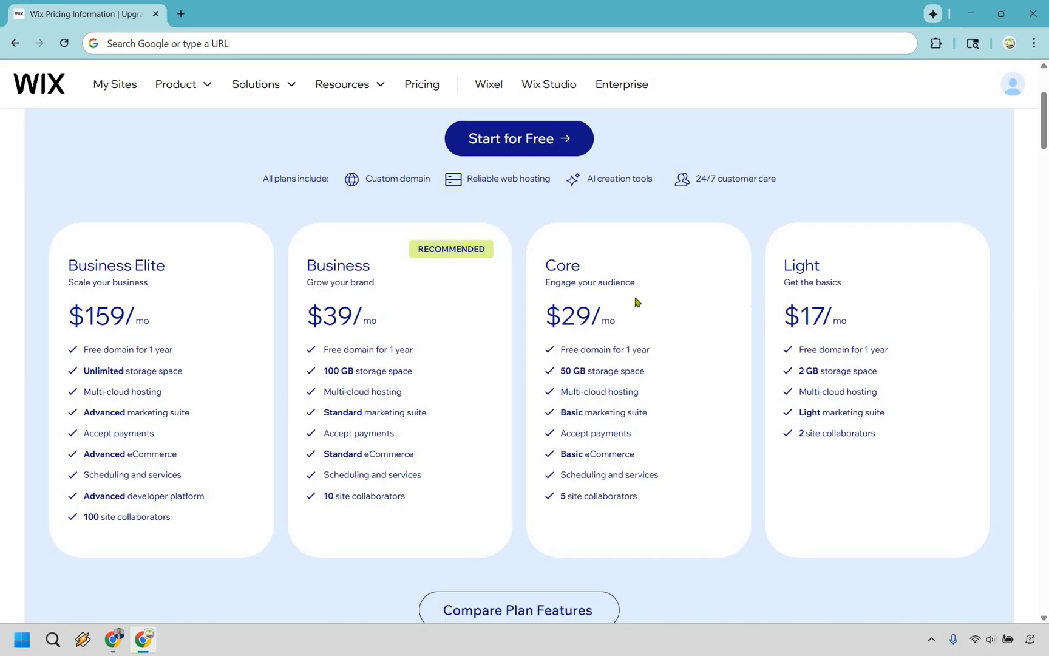
{"action": "scroll", "scroll_direction": "down", "scroll_amount": 3}
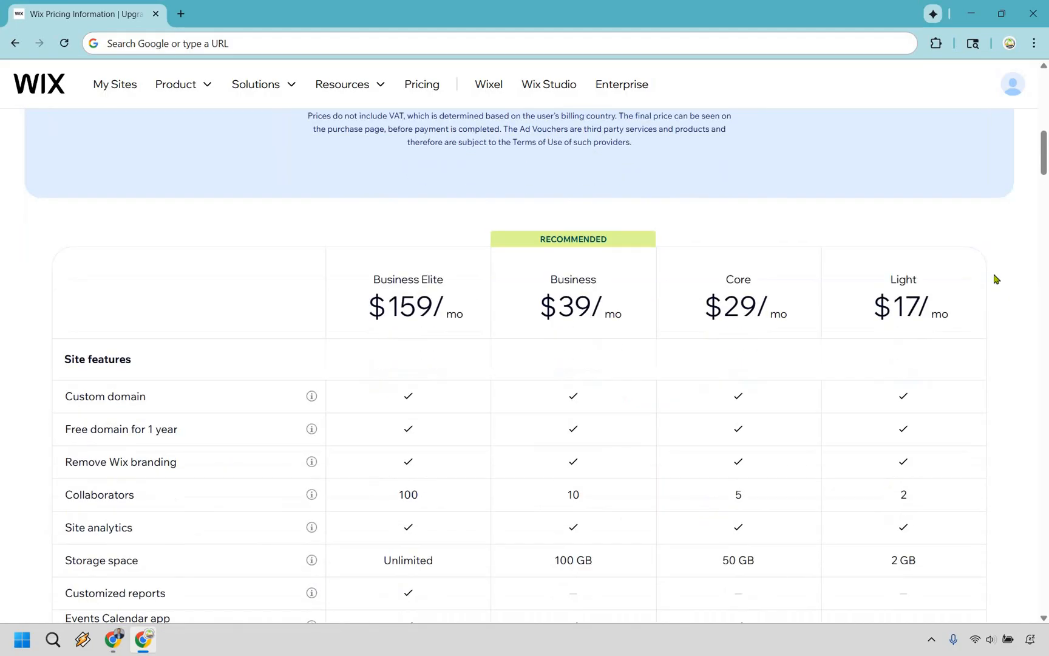
{"action": "scroll", "scroll_direction": "down", "scroll_amount": 3}
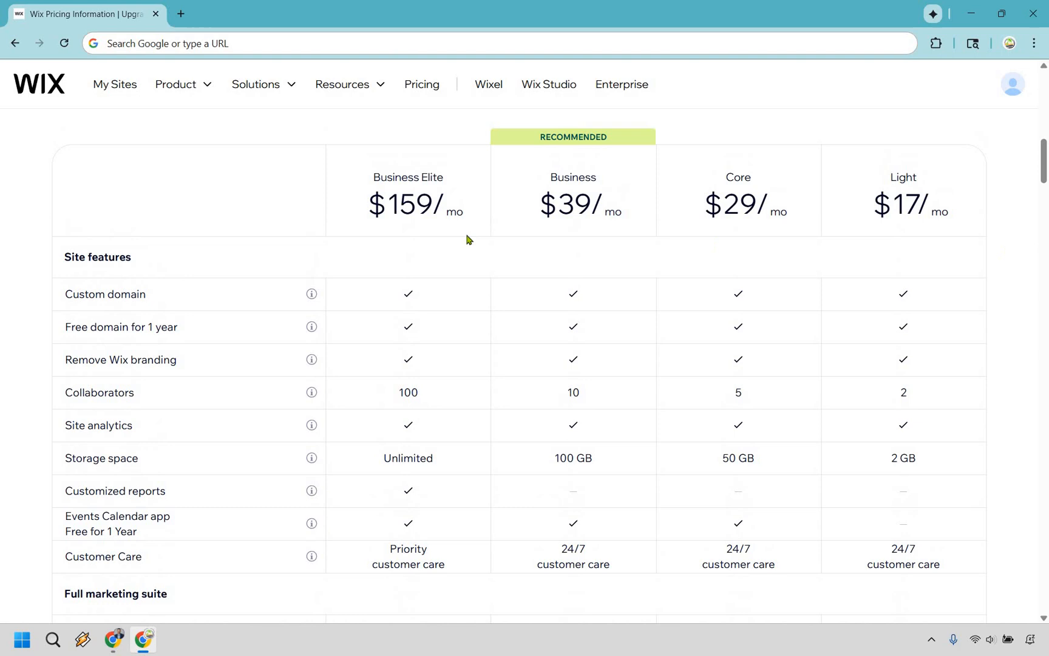
{"action": "mouse_move", "coordinate": [920, 232]}
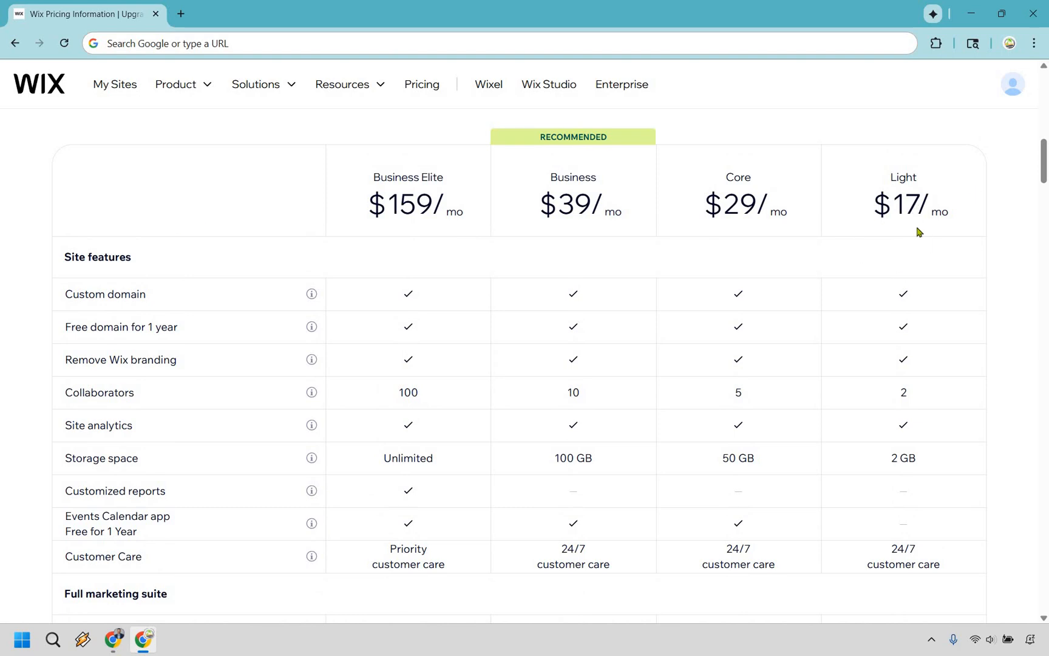
{"action": "mouse_move", "coordinate": [355, 334]}
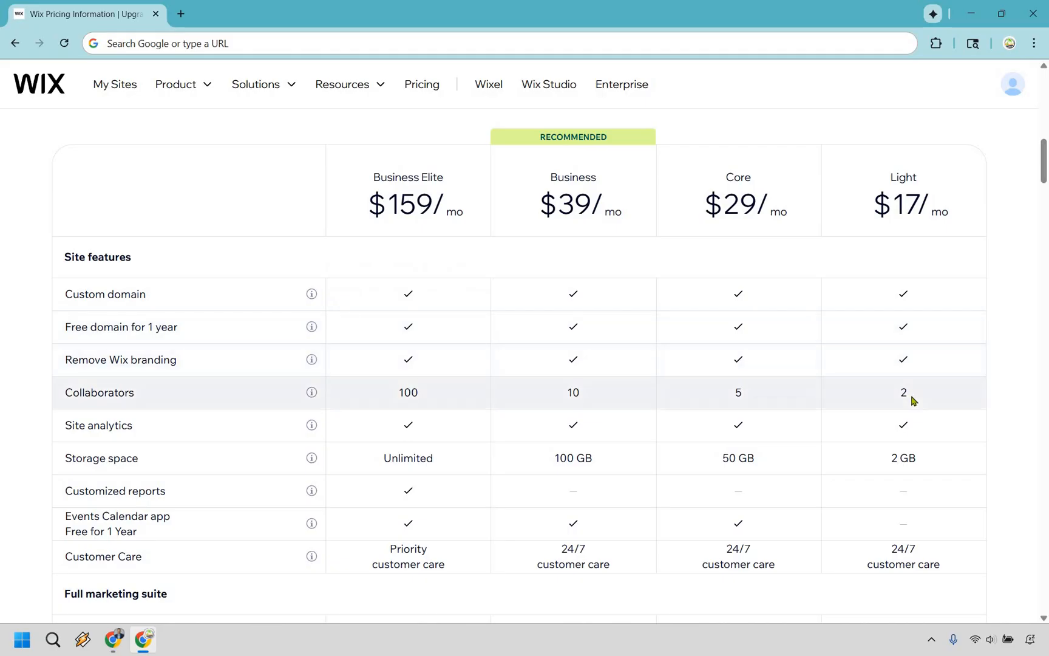
{"action": "mouse_move", "coordinate": [809, 402]}
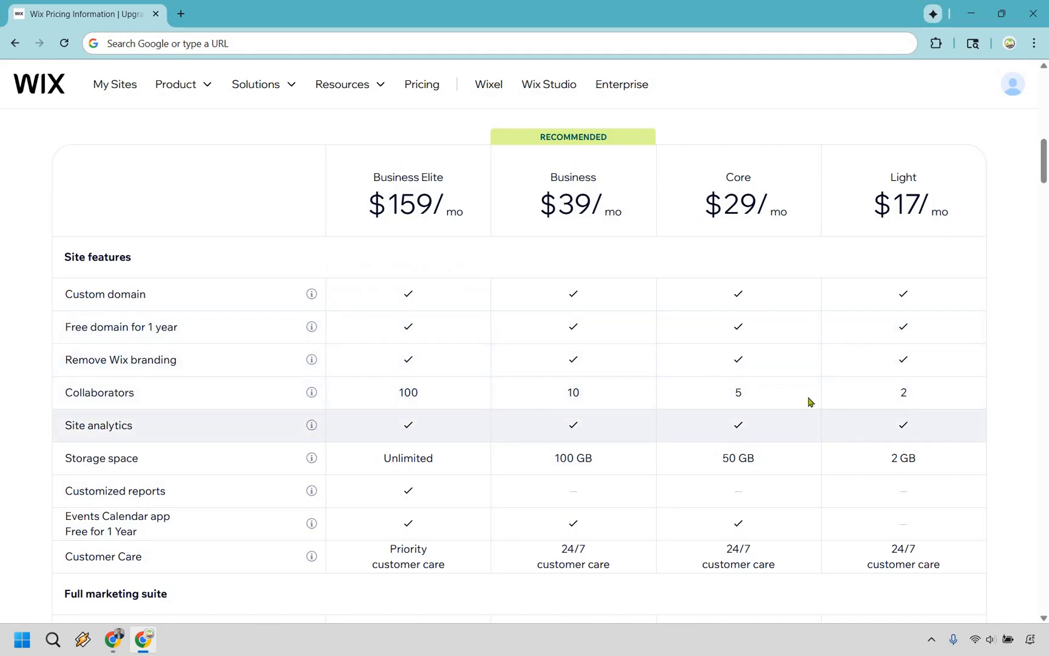
{"action": "mouse_move", "coordinate": [430, 226]}
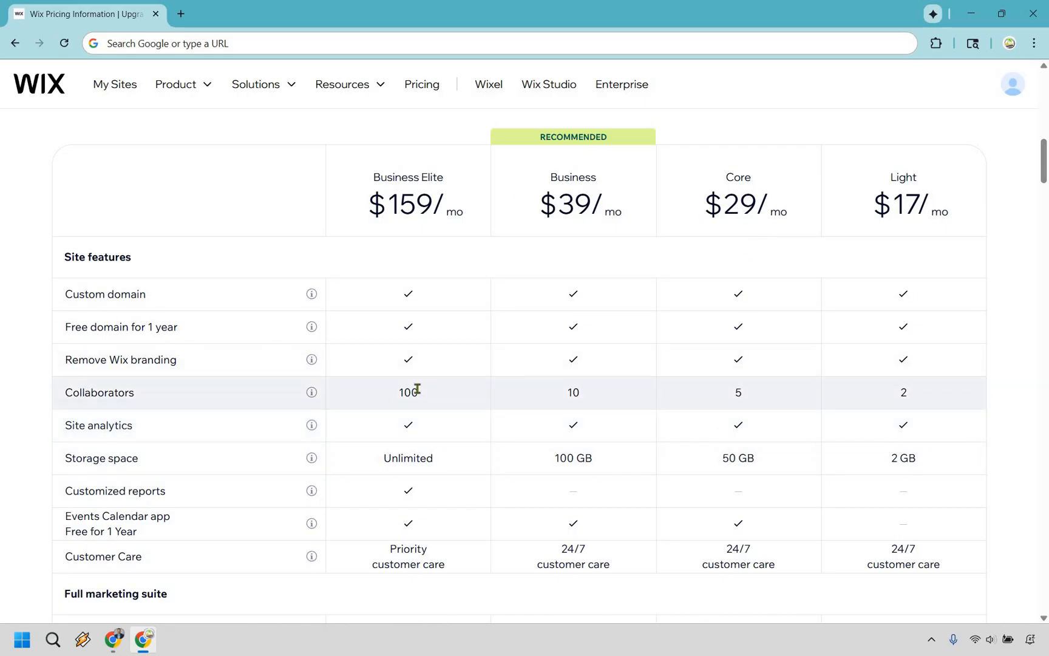
{"action": "mouse_move", "coordinate": [920, 460]}
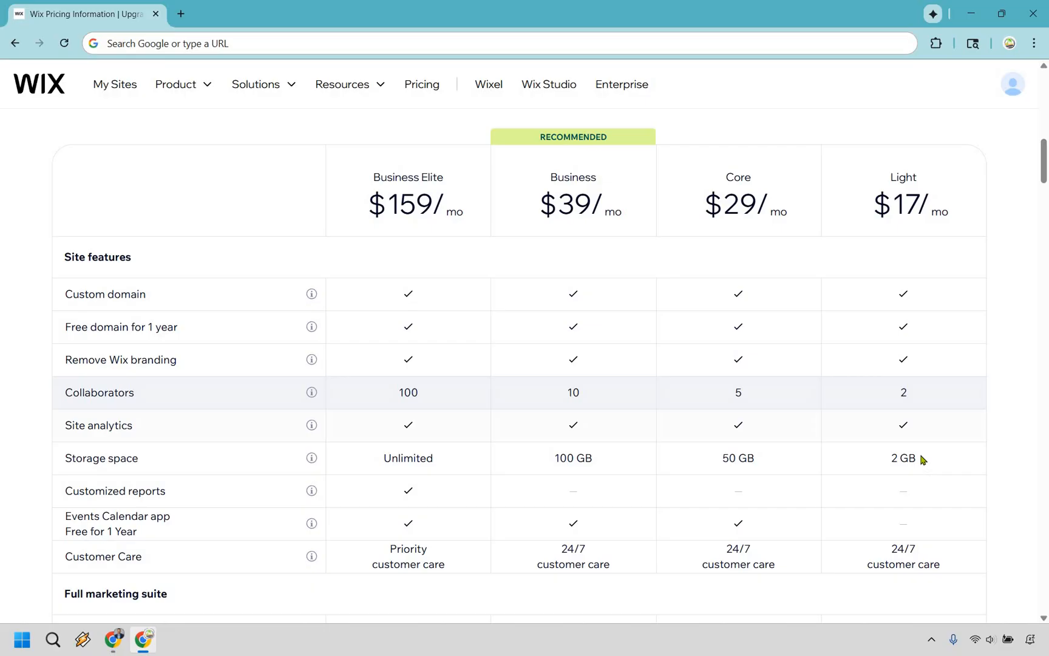
{"action": "mouse_move", "coordinate": [448, 422]}
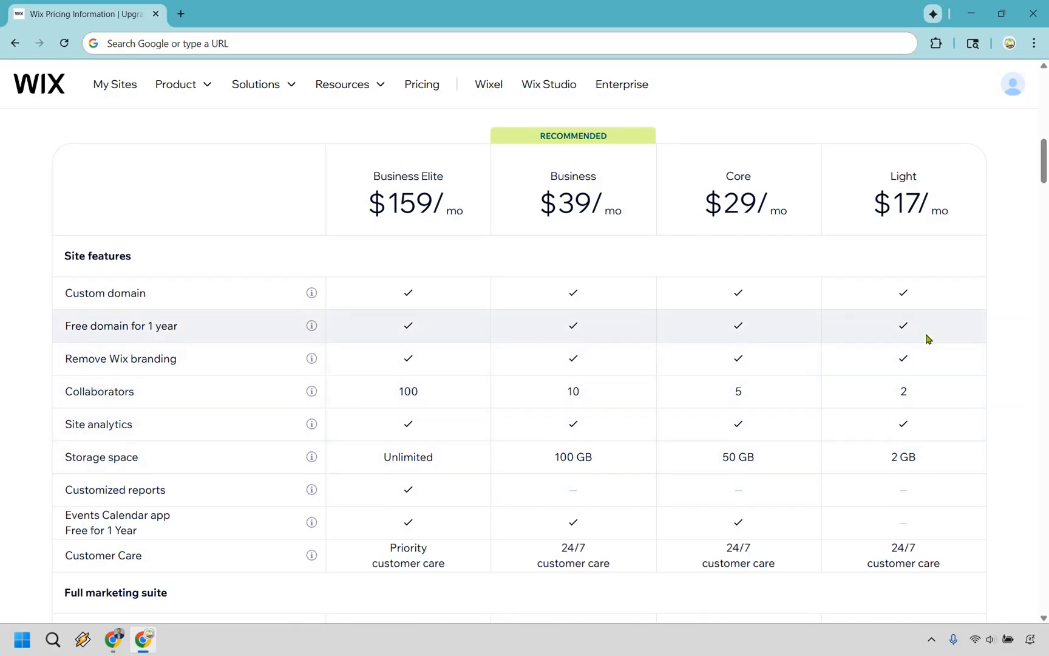
{"action": "scroll", "scroll_direction": "down", "scroll_amount": 3}
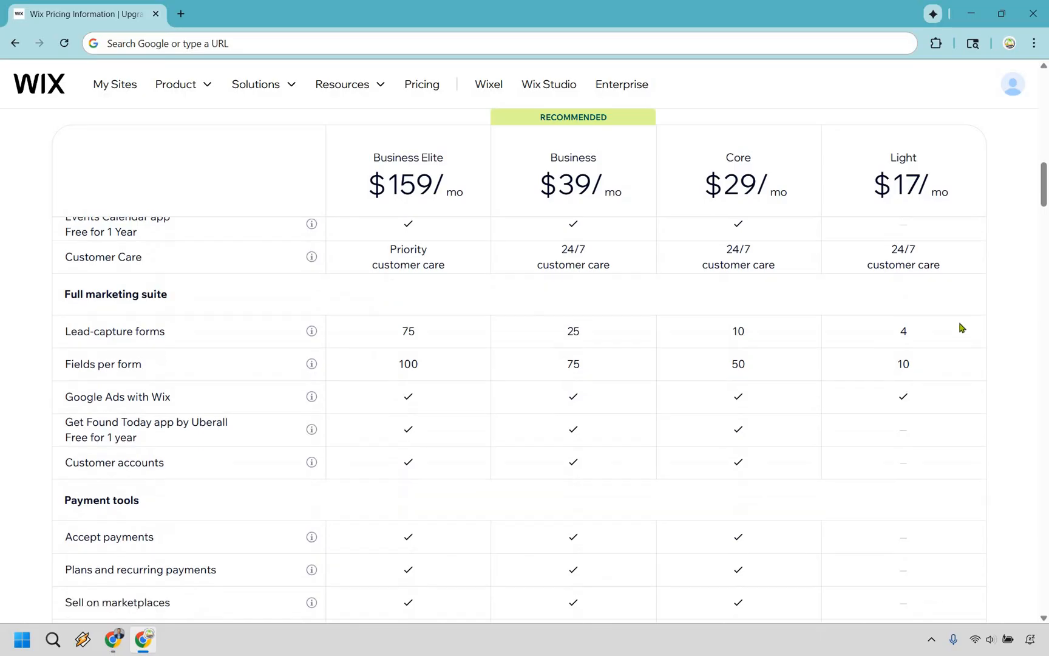
{"action": "scroll", "scroll_direction": "down", "scroll_amount": 3}
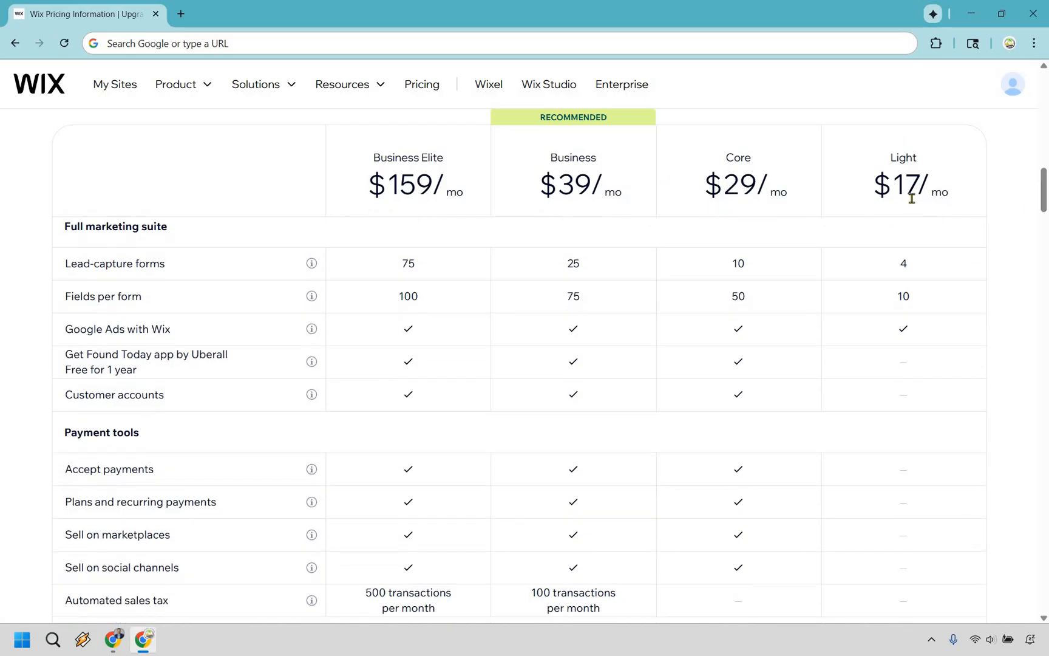
{"action": "mouse_move", "coordinate": [923, 232]}
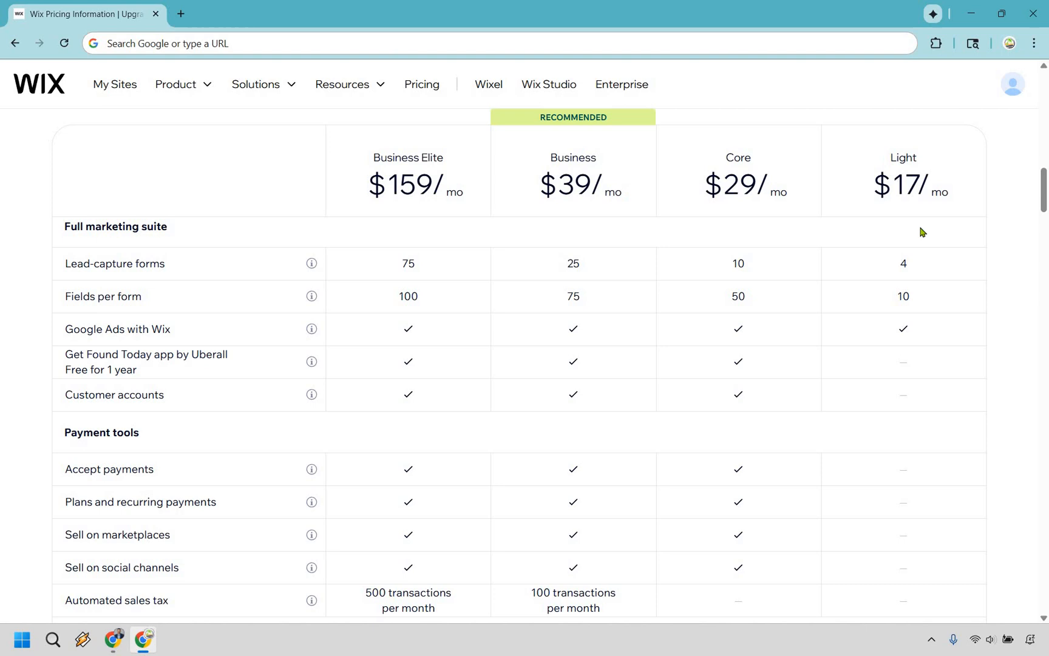
{"action": "mouse_move", "coordinate": [916, 217]}
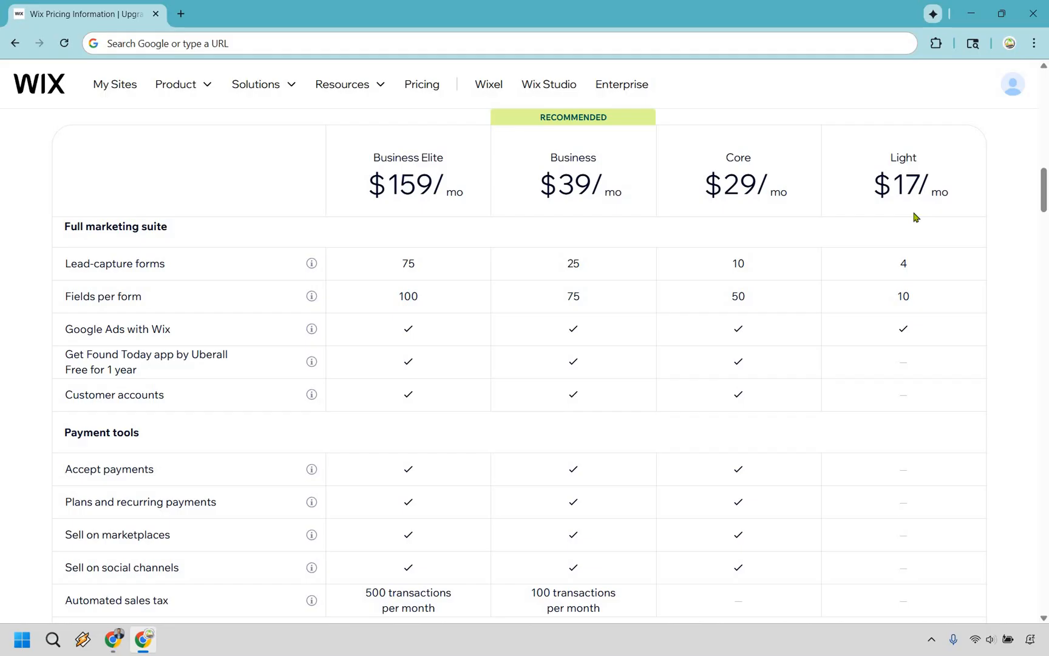
{"action": "mouse_move", "coordinate": [782, 559]}
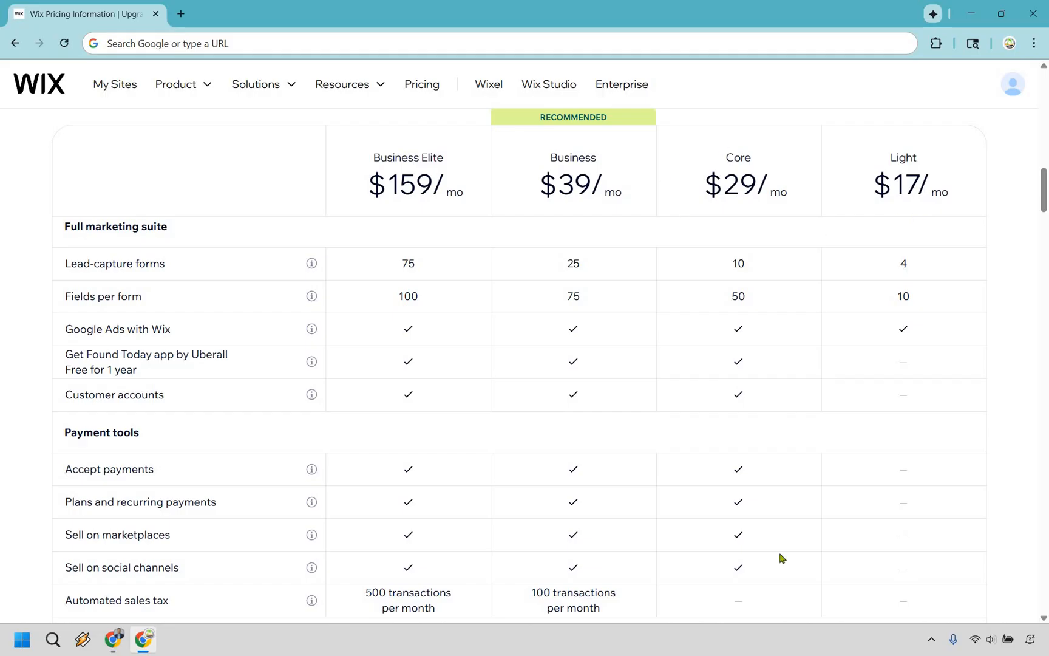
{"action": "mouse_move", "coordinate": [971, 244]}
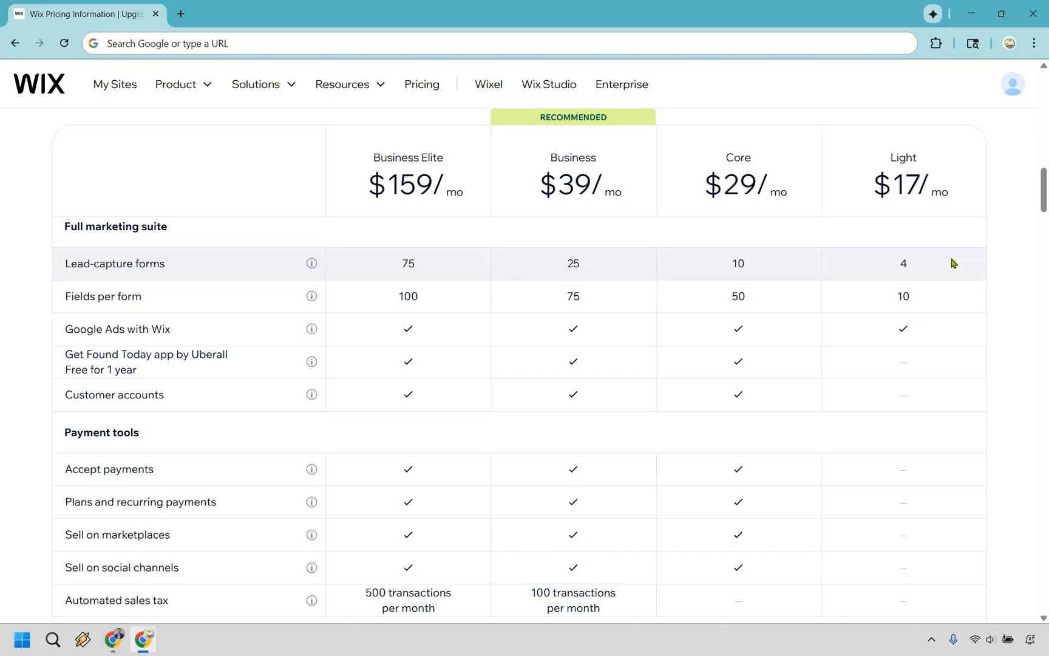
{"action": "mouse_move", "coordinate": [712, 249]}
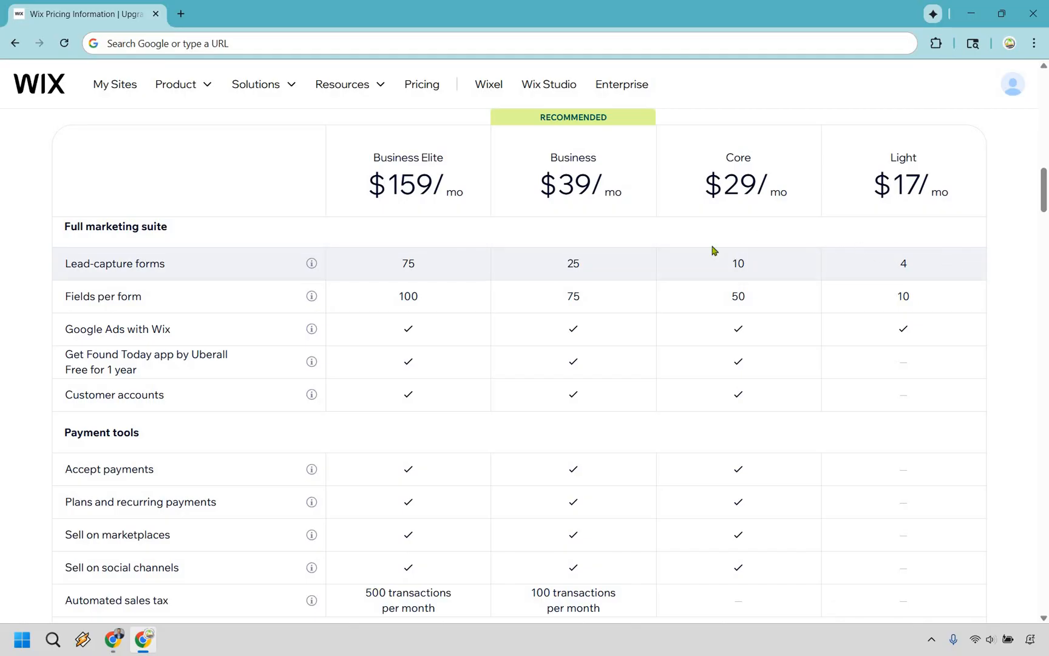
{"action": "mouse_move", "coordinate": [623, 323]}
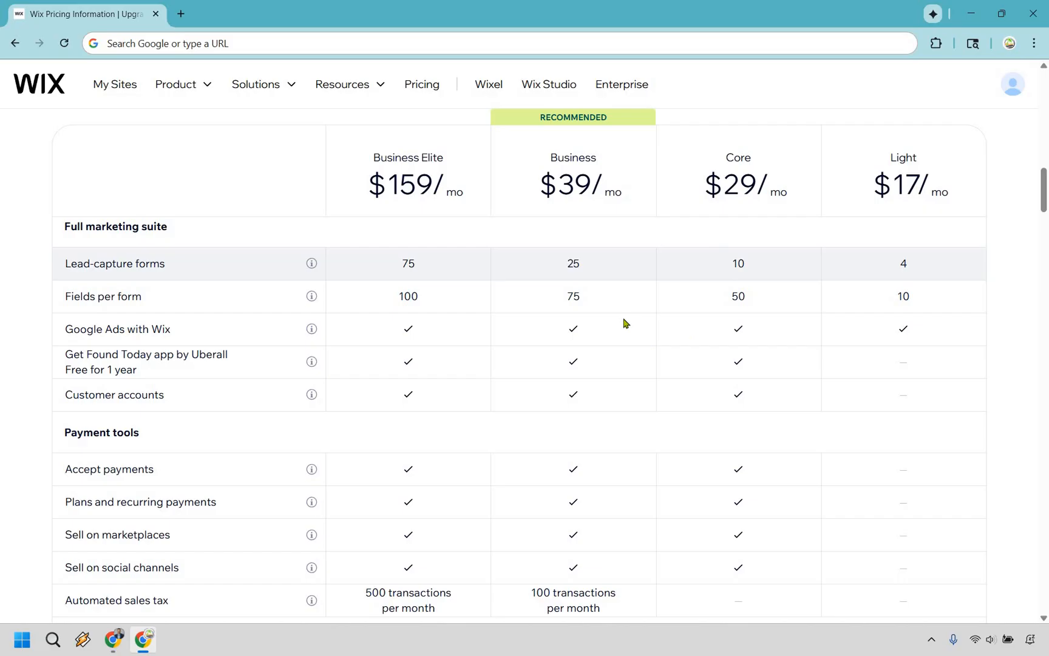
{"action": "mouse_move", "coordinate": [706, 238]}
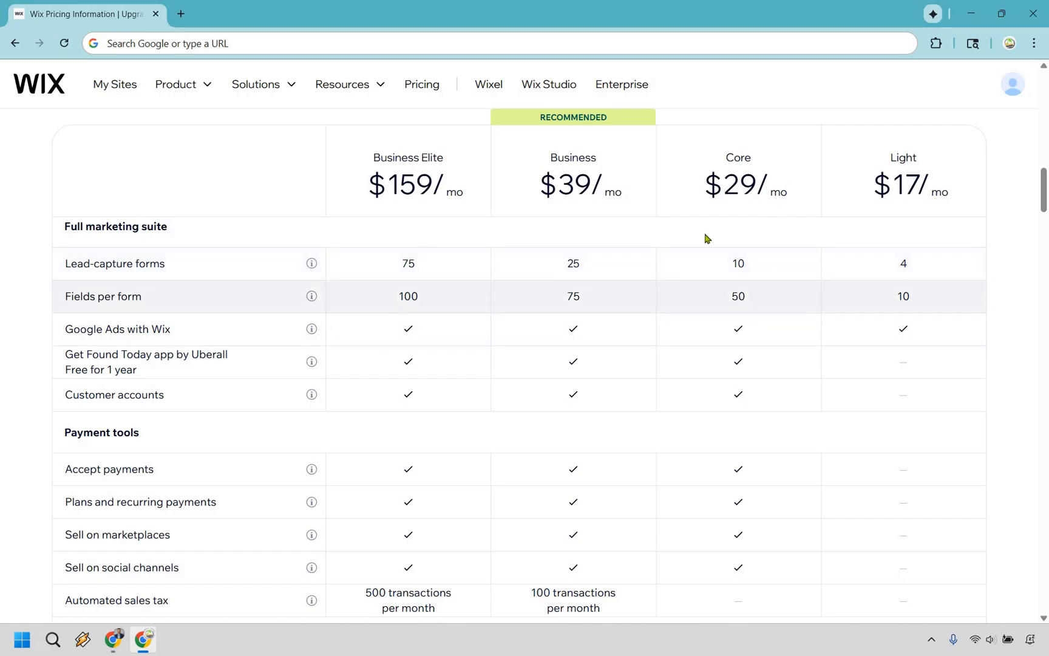
{"action": "mouse_move", "coordinate": [765, 296]}
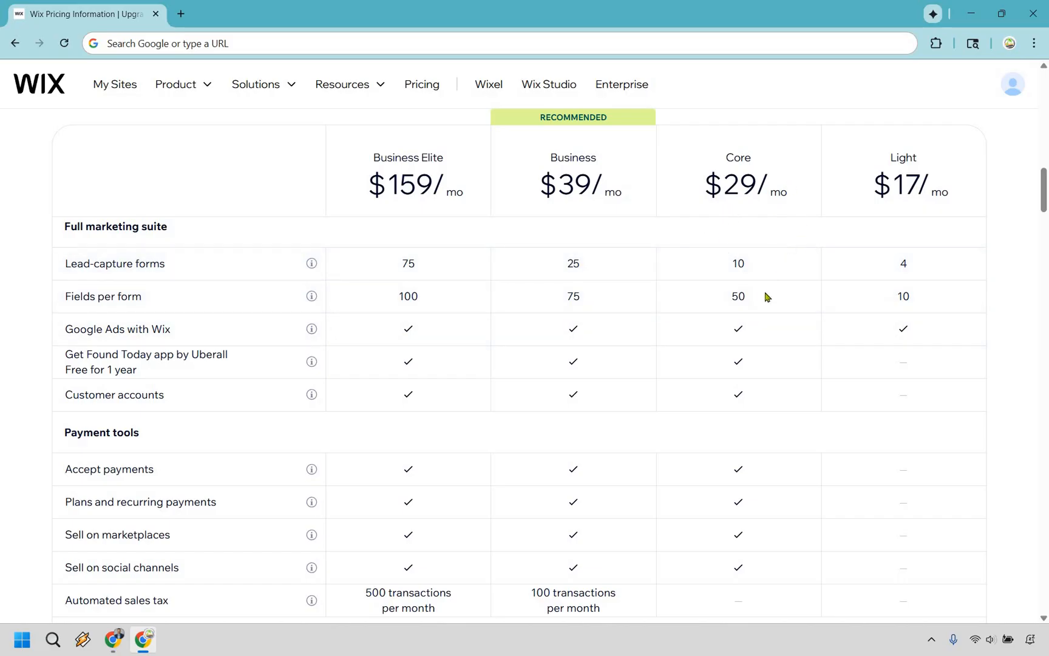
{"action": "scroll", "scroll_direction": "down", "scroll_amount": 3}
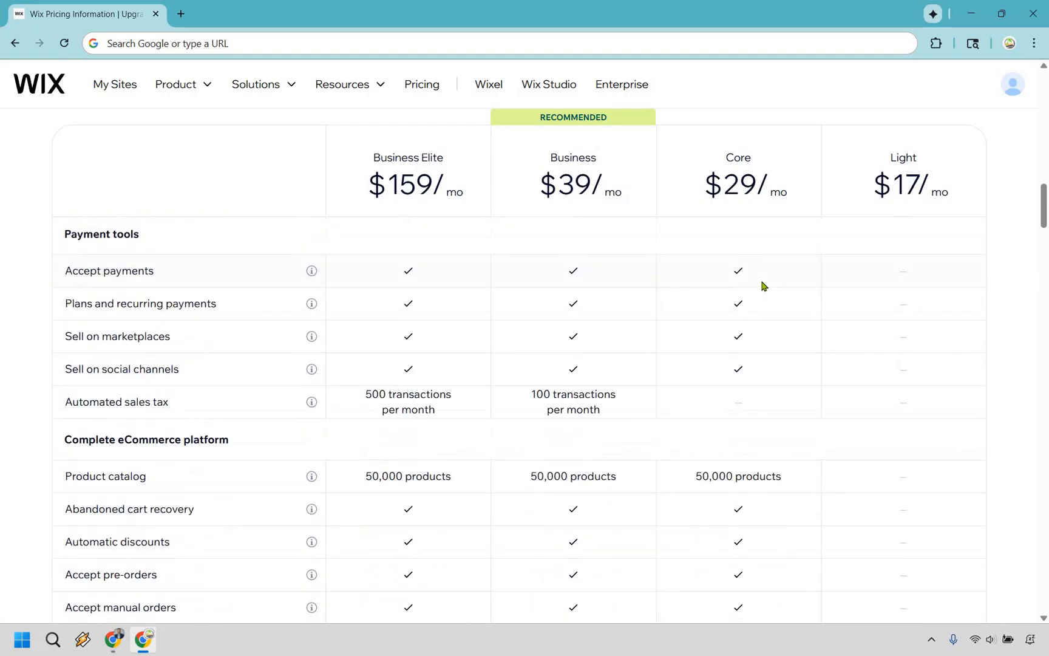
{"action": "scroll", "scroll_direction": "down", "scroll_amount": 3}
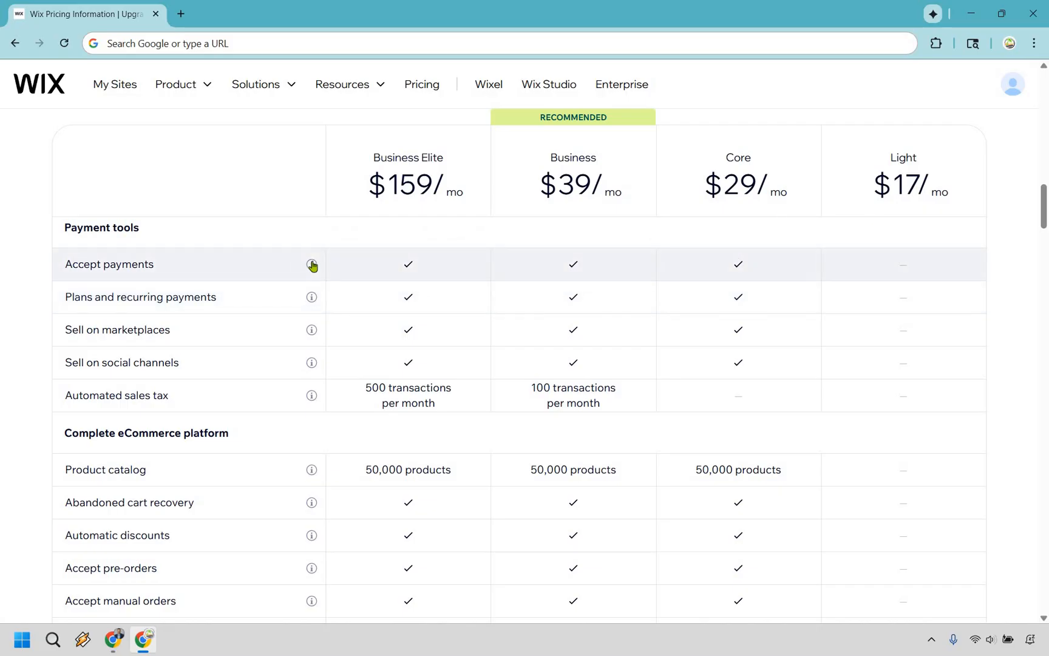
{"action": "mouse_move", "coordinate": [310, 263]}
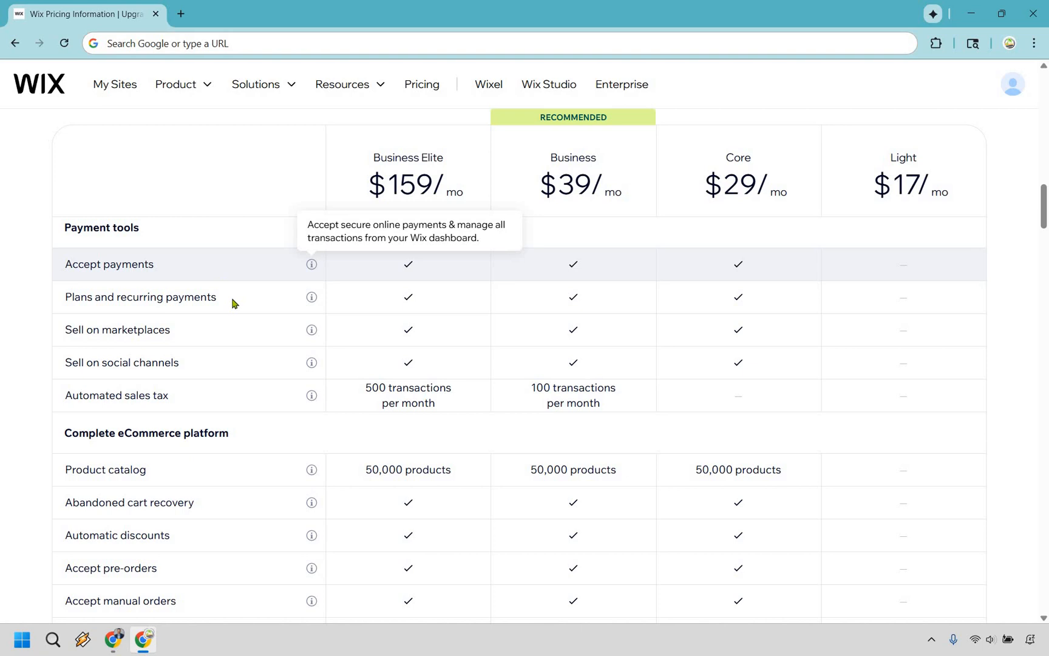
{"action": "mouse_move", "coordinate": [225, 340]}
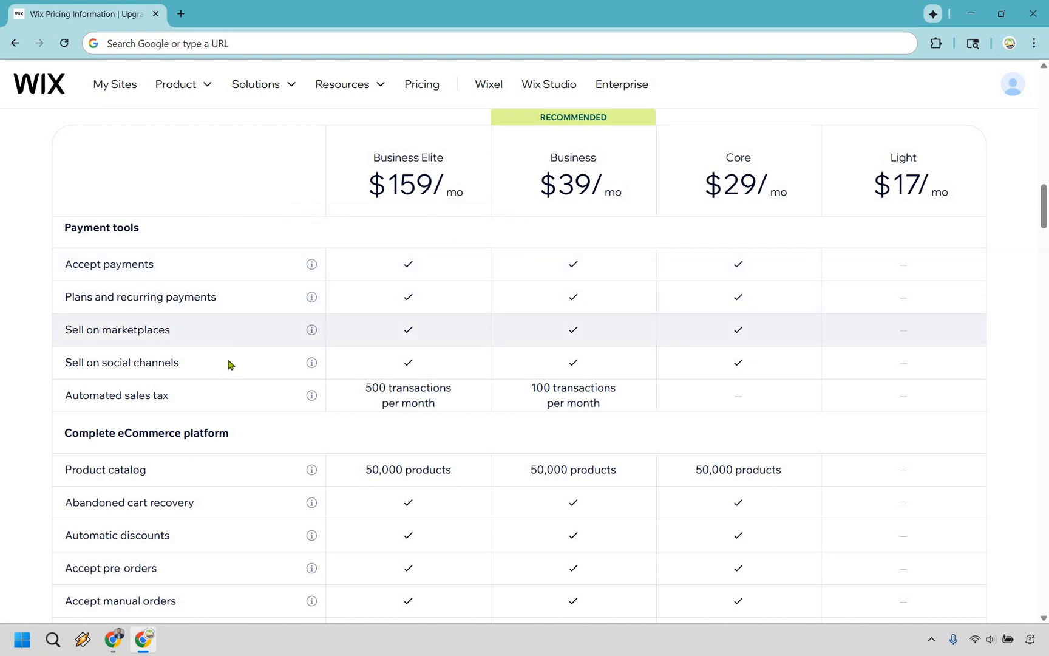
{"action": "mouse_move", "coordinate": [234, 404]}
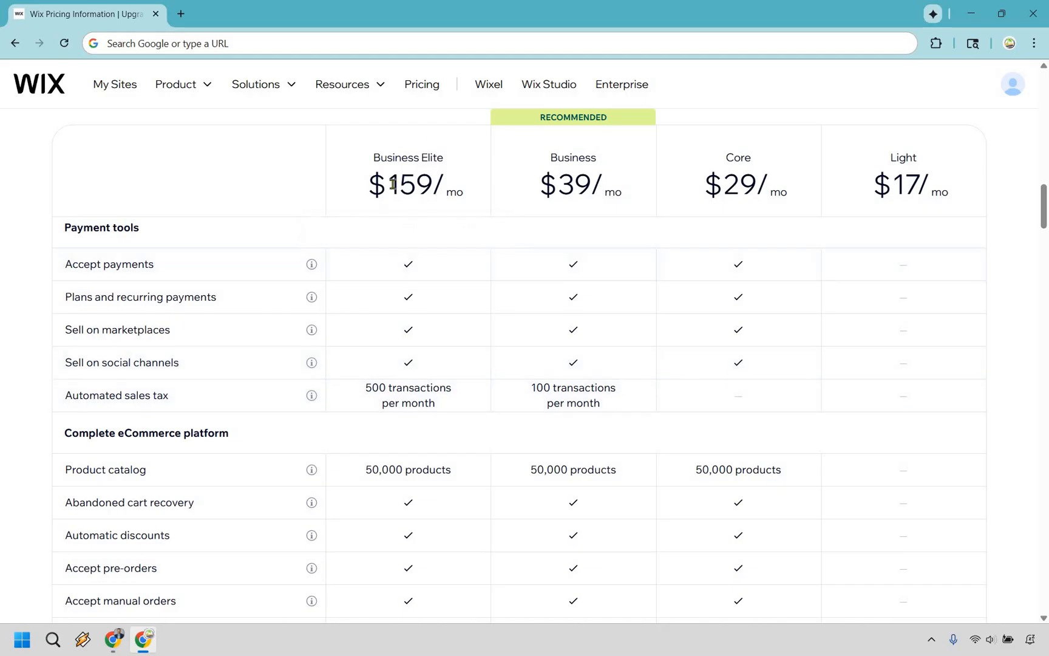
{"action": "mouse_move", "coordinate": [536, 178]}
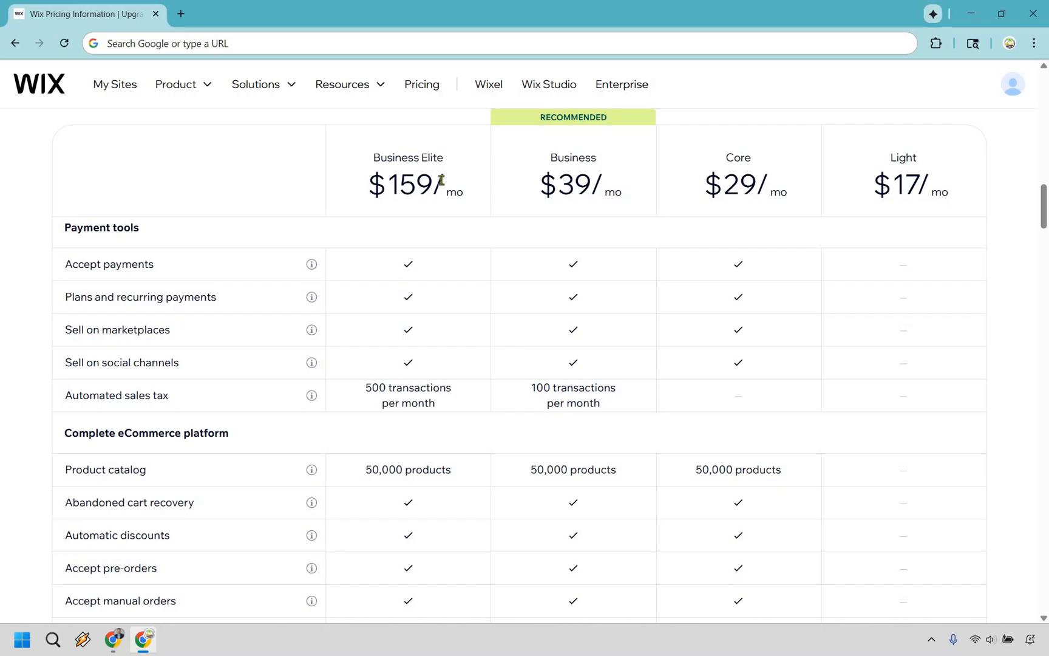
{"action": "mouse_move", "coordinate": [478, 190]}
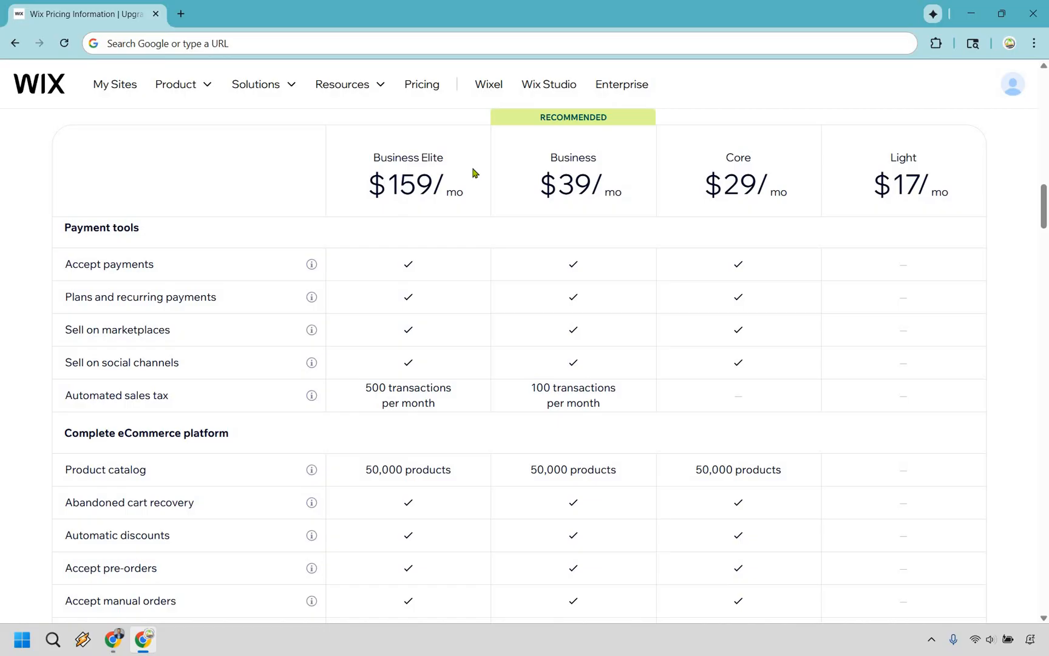
{"action": "mouse_move", "coordinate": [414, 473]}
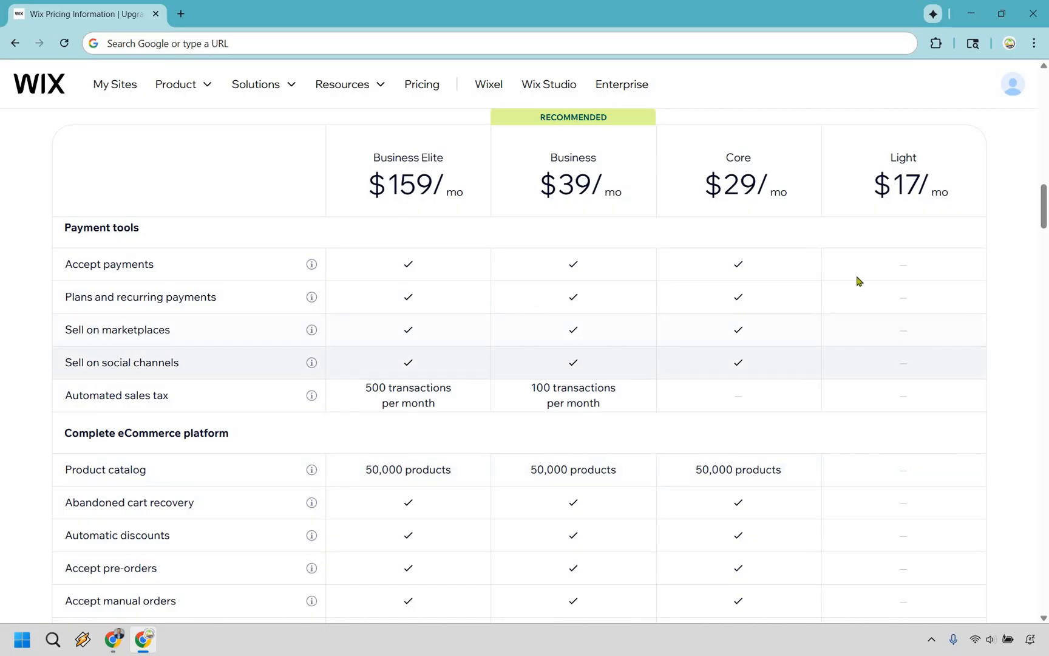
{"action": "scroll", "scroll_direction": "down", "scroll_amount": 3}
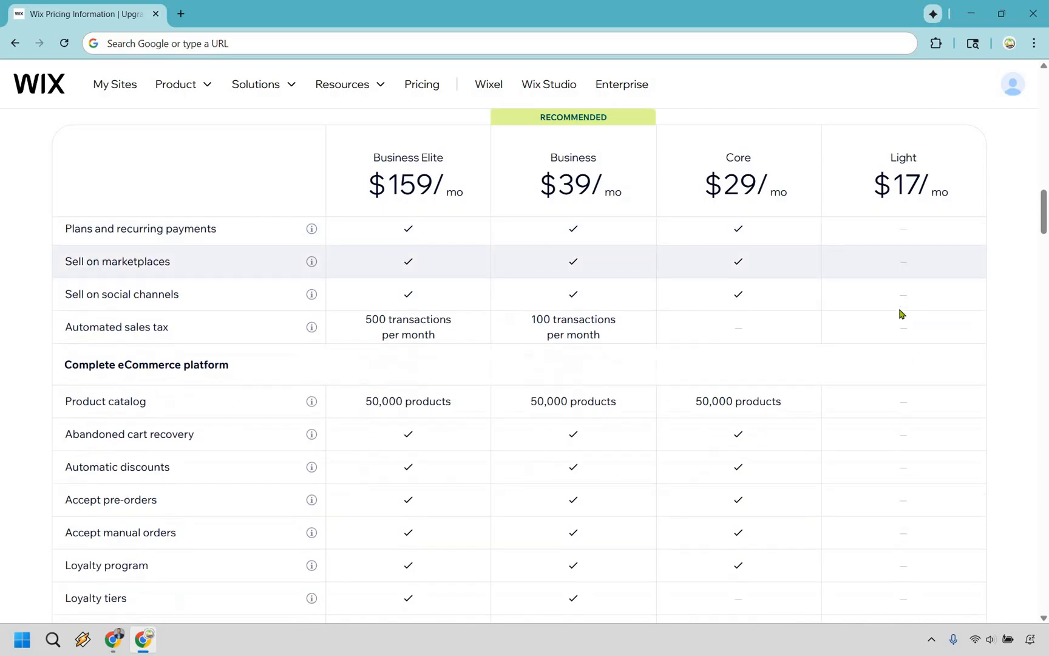
{"action": "scroll", "scroll_direction": "down", "scroll_amount": 3}
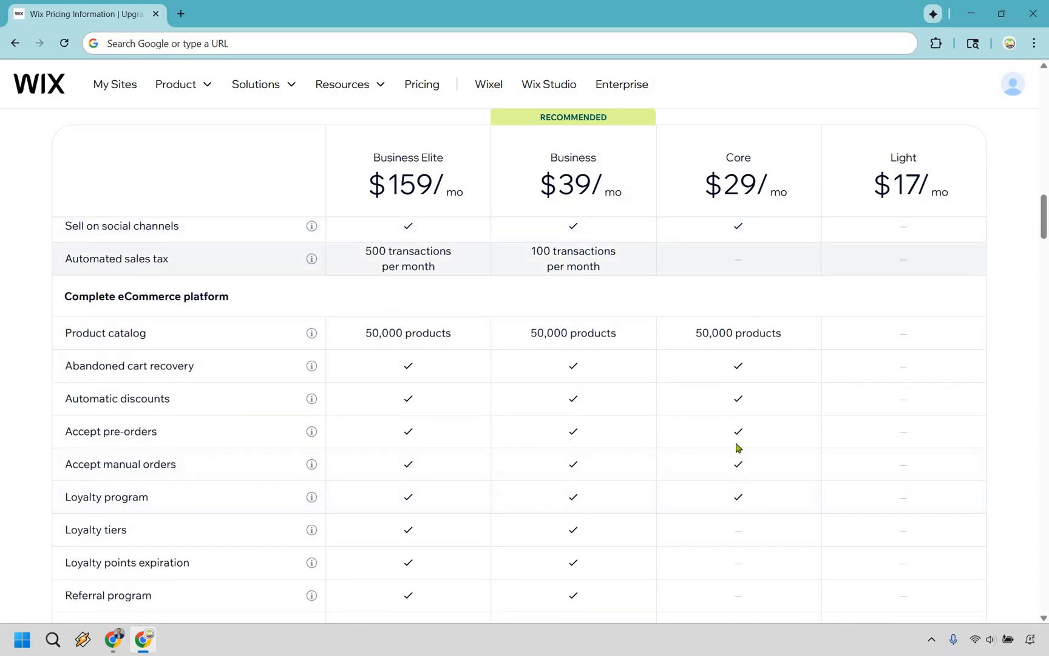
{"action": "mouse_move", "coordinate": [748, 389]}
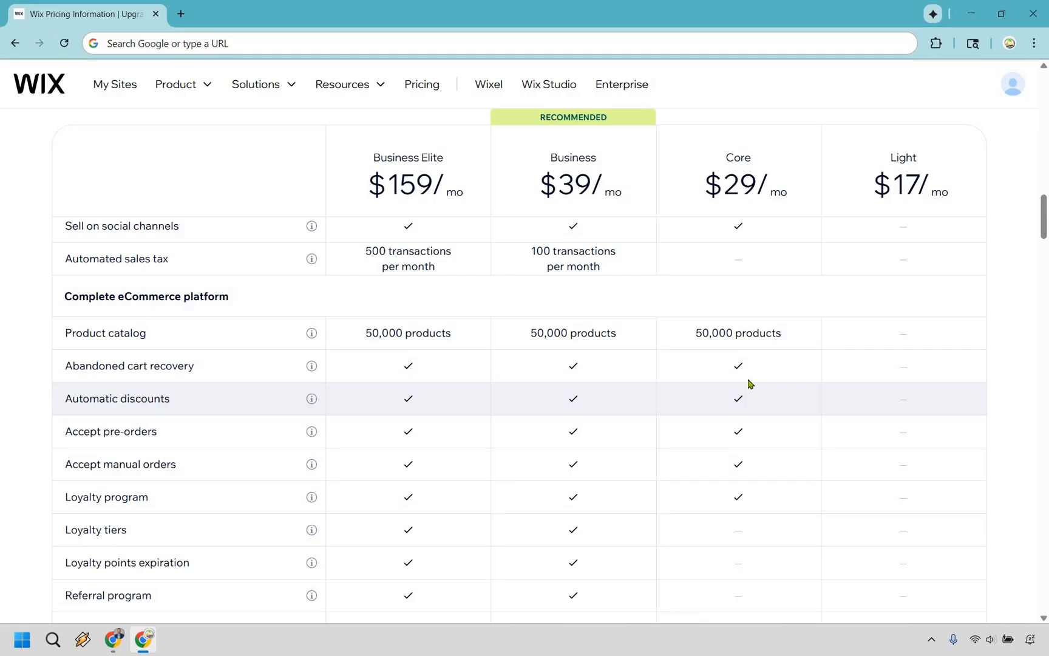
{"action": "scroll", "scroll_direction": "down", "scroll_amount": 3}
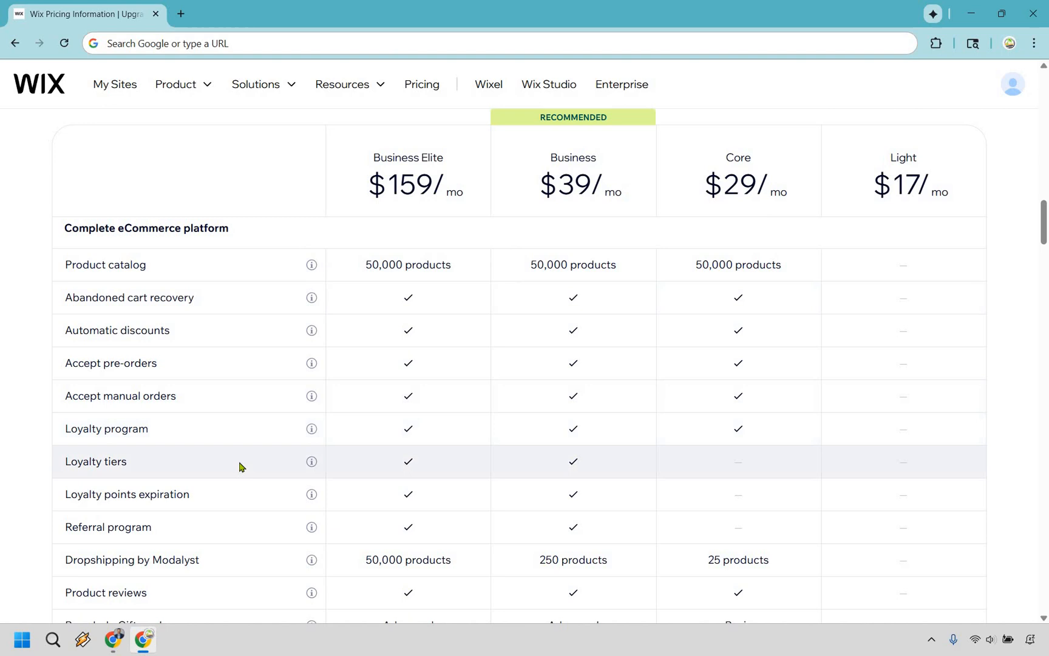
{"action": "mouse_move", "coordinate": [233, 496]}
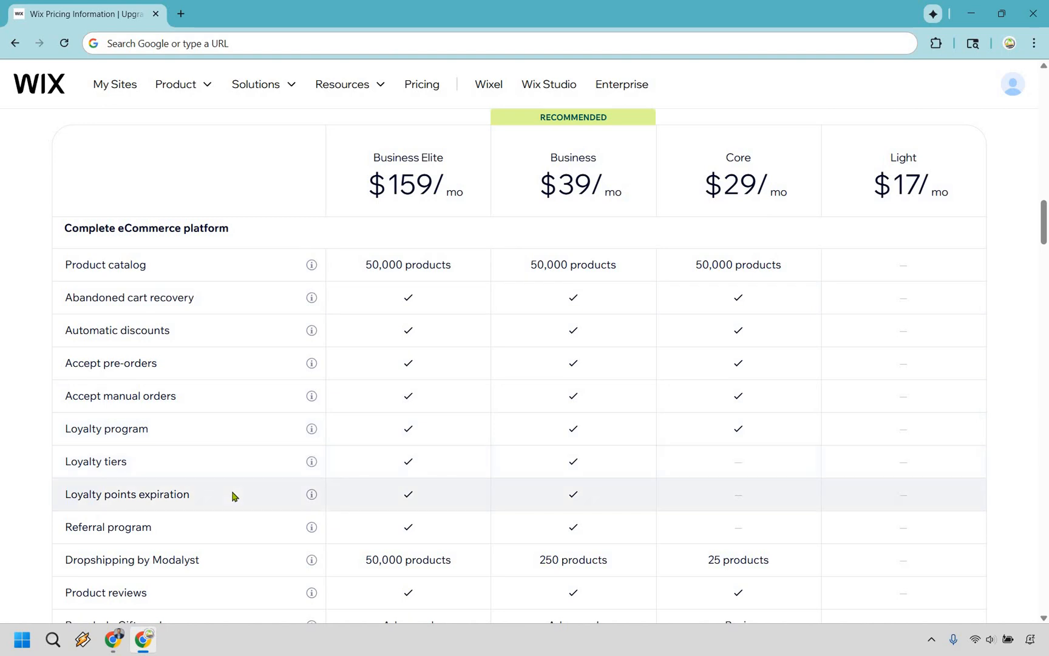
{"action": "mouse_move", "coordinate": [525, 345]}
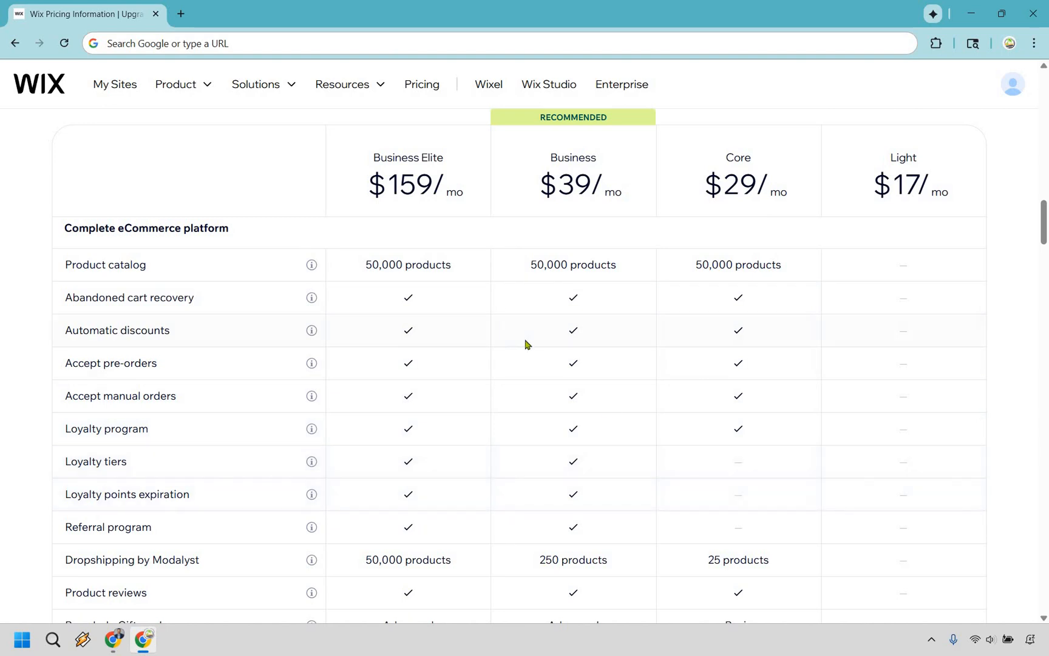
{"action": "mouse_move", "coordinate": [528, 304]}
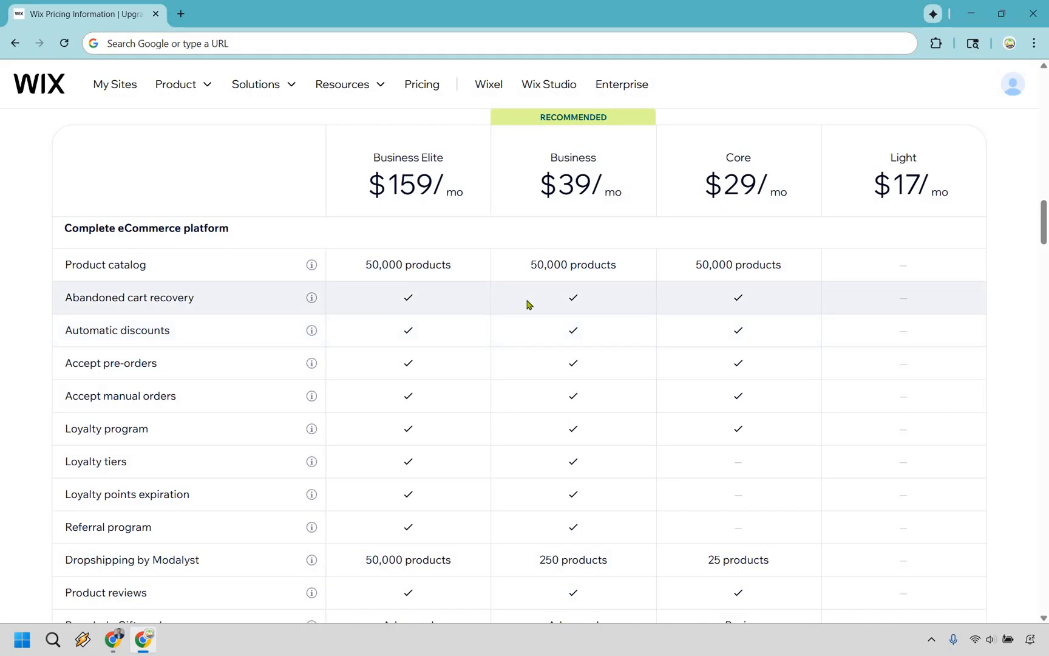
{"action": "scroll", "scroll_direction": "down", "scroll_amount": 3}
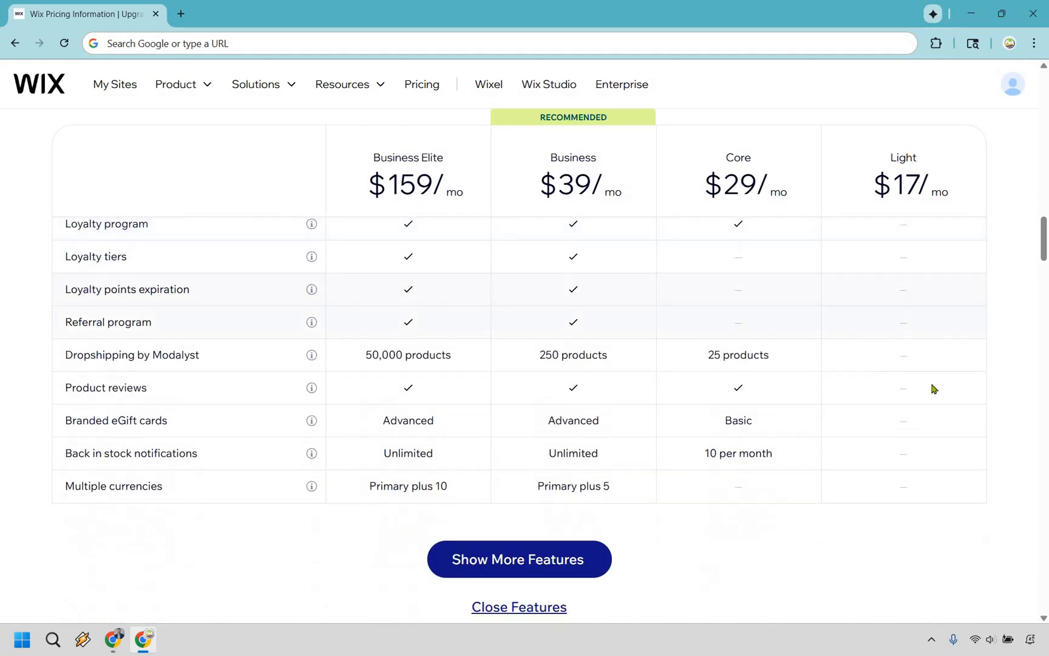
{"action": "scroll", "scroll_direction": "down", "scroll_amount": 3}
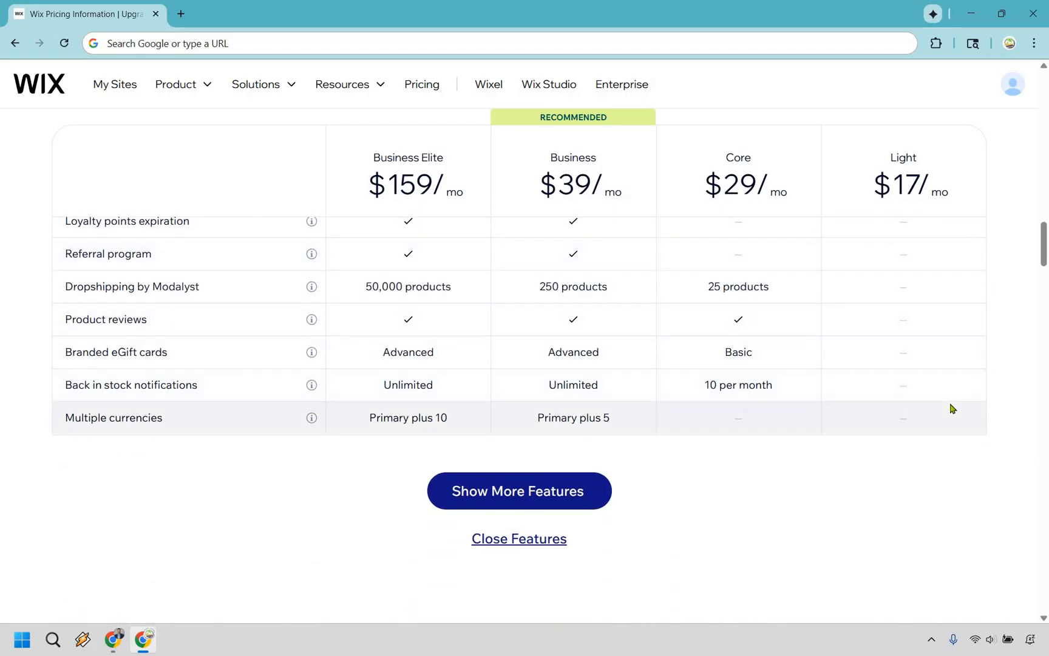
{"action": "scroll", "scroll_direction": "up", "scroll_amount": 3}
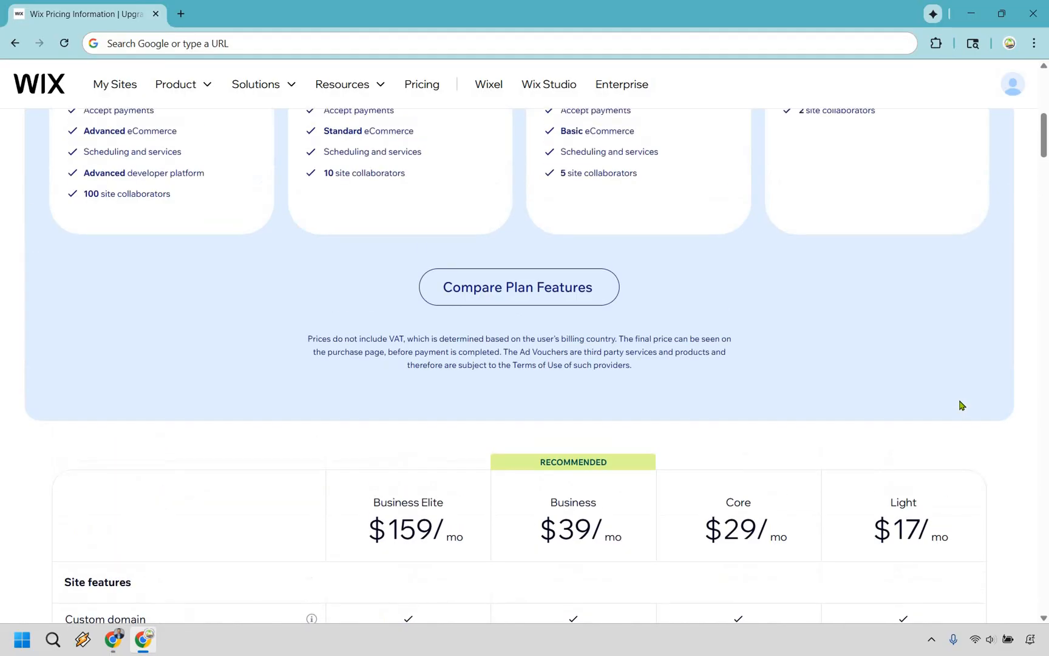
{"action": "scroll", "scroll_direction": "up", "scroll_amount": 3}
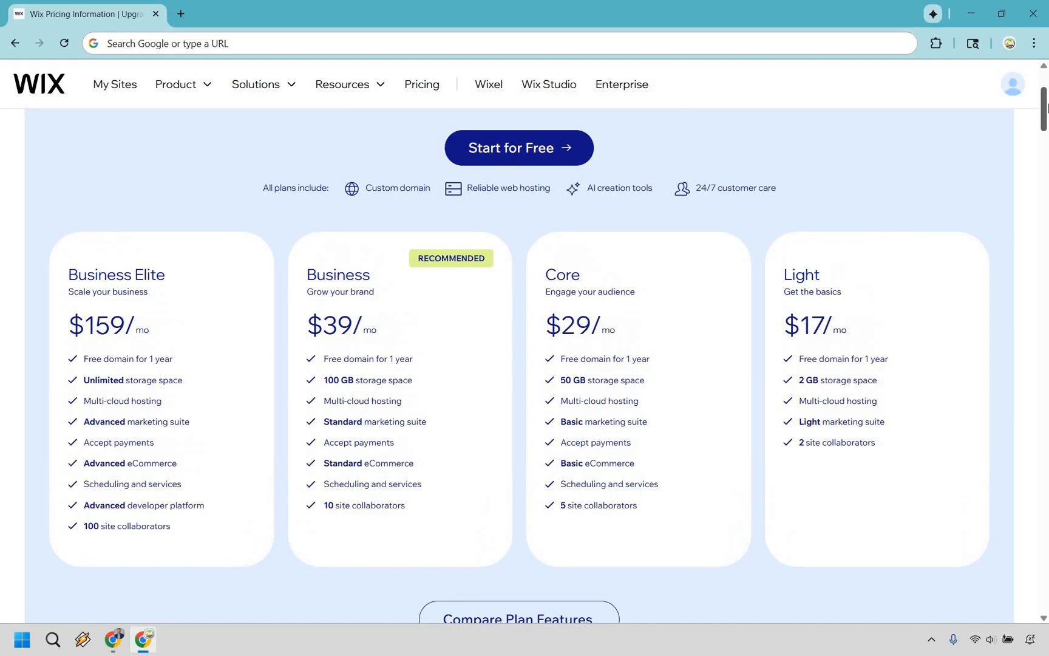
{"action": "scroll", "scroll_direction": "down", "scroll_amount": 3}
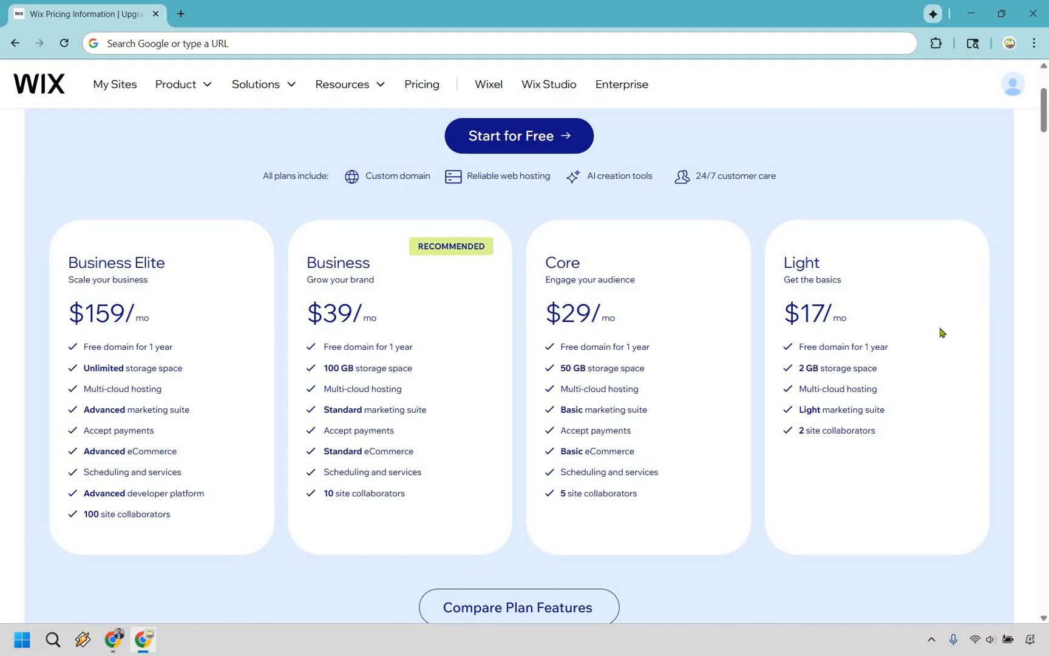
{"action": "mouse_move", "coordinate": [690, 494]}
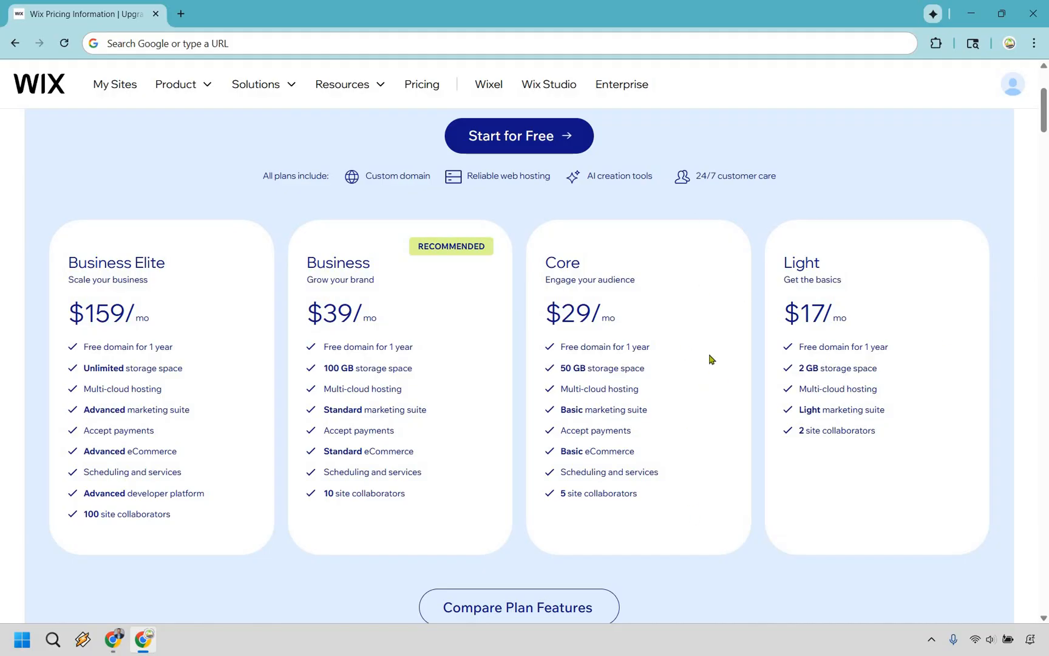
{"action": "mouse_move", "coordinate": [577, 406]}
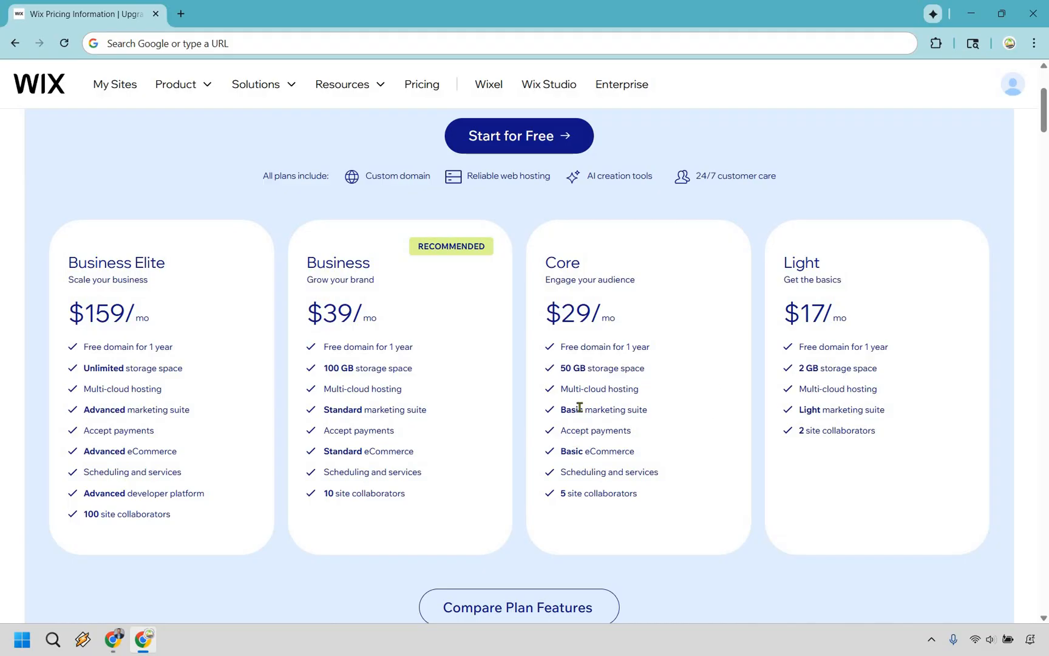
{"action": "mouse_move", "coordinate": [435, 380]}
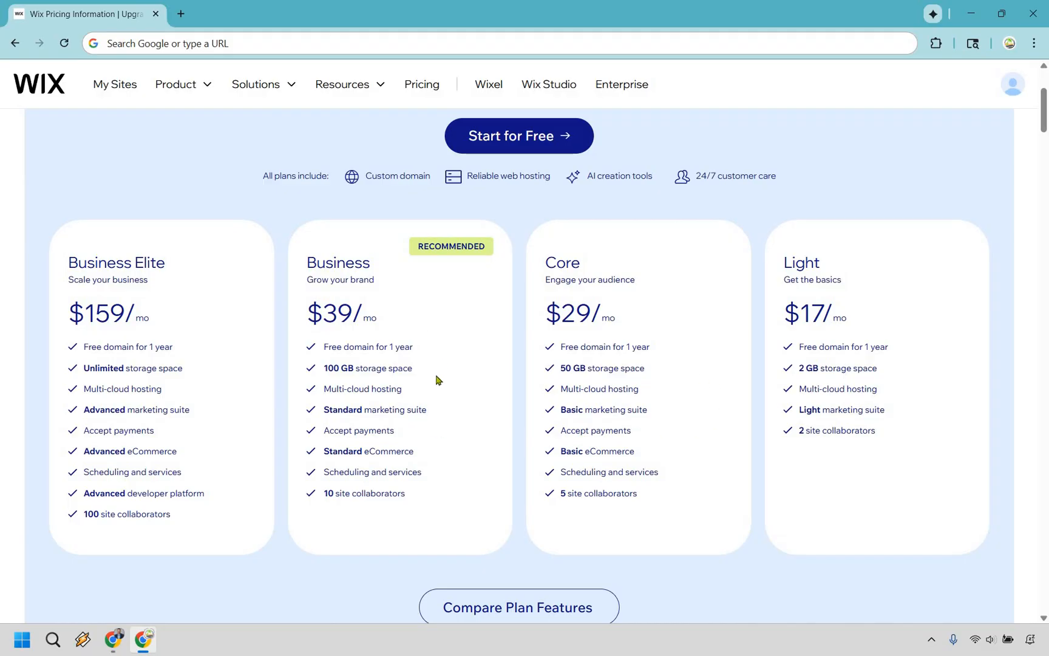
{"action": "mouse_move", "coordinate": [451, 341]}
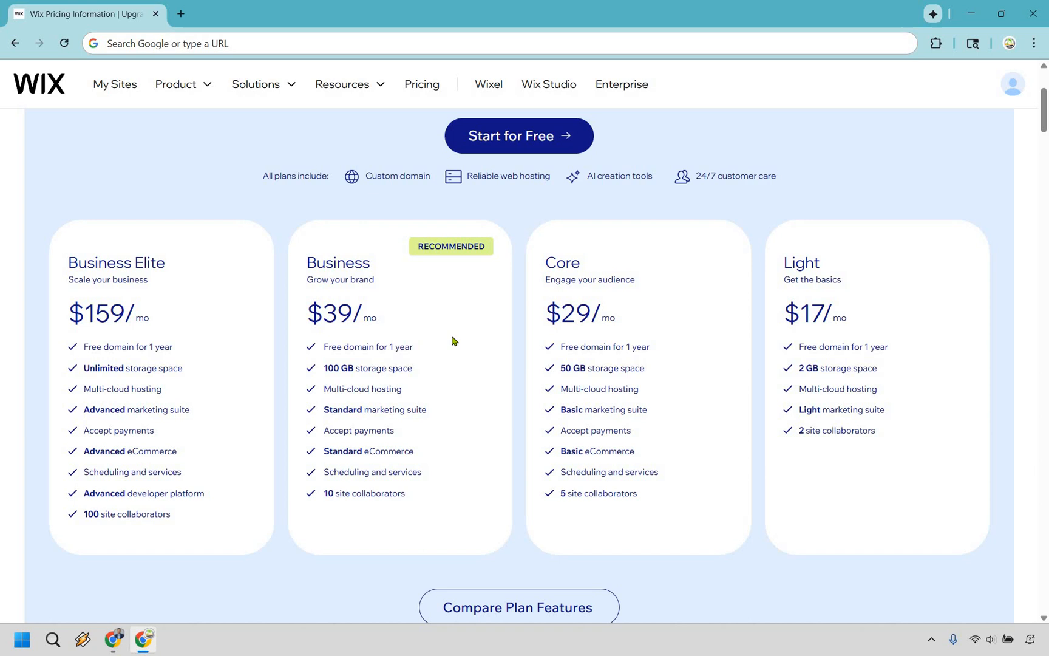
{"action": "mouse_move", "coordinate": [448, 308]}
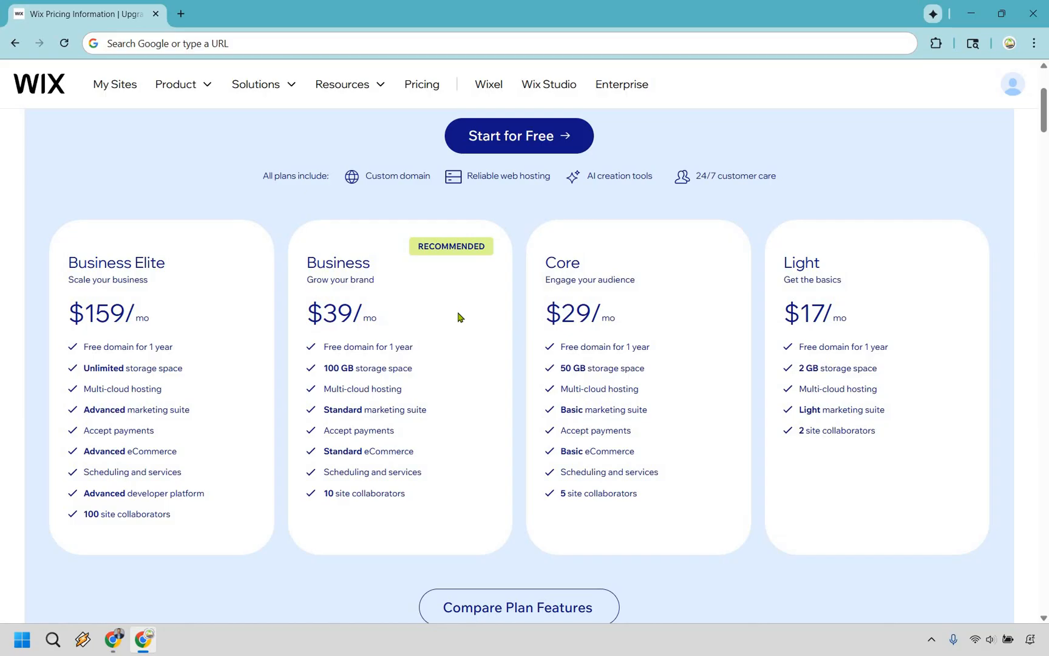
{"action": "mouse_move", "coordinate": [436, 455]}
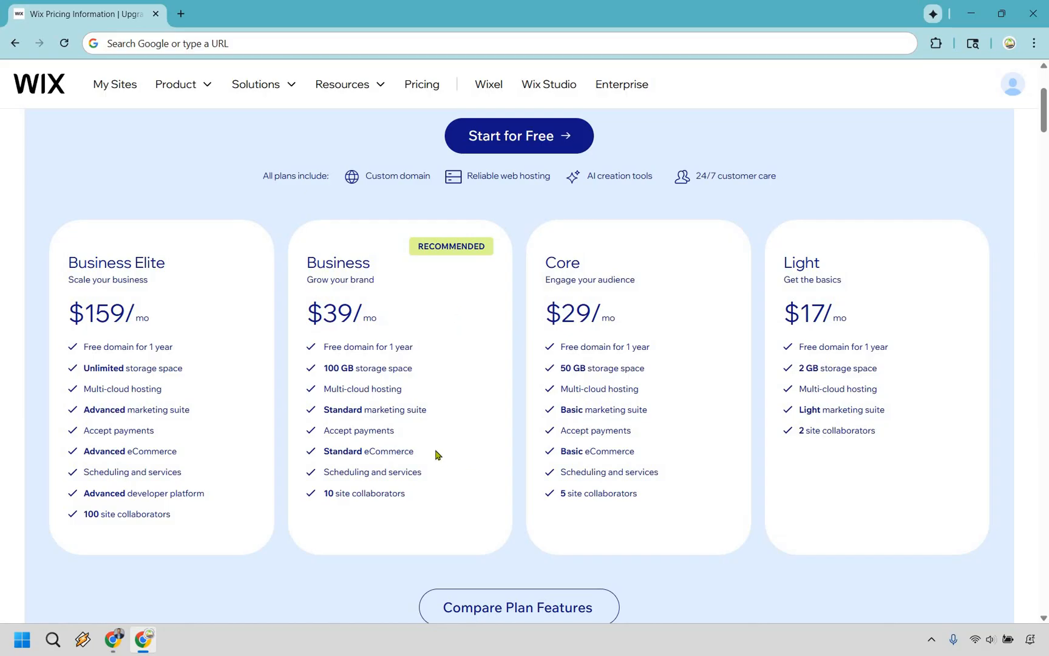
{"action": "mouse_move", "coordinate": [475, 409]}
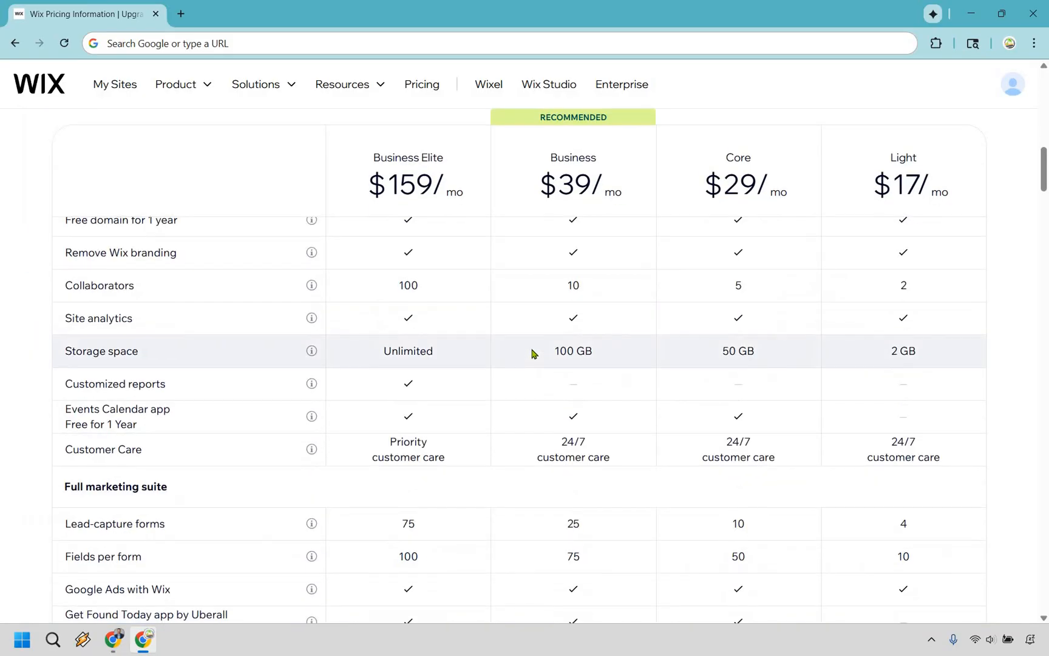
{"action": "scroll", "scroll_direction": "down", "scroll_amount": 3}
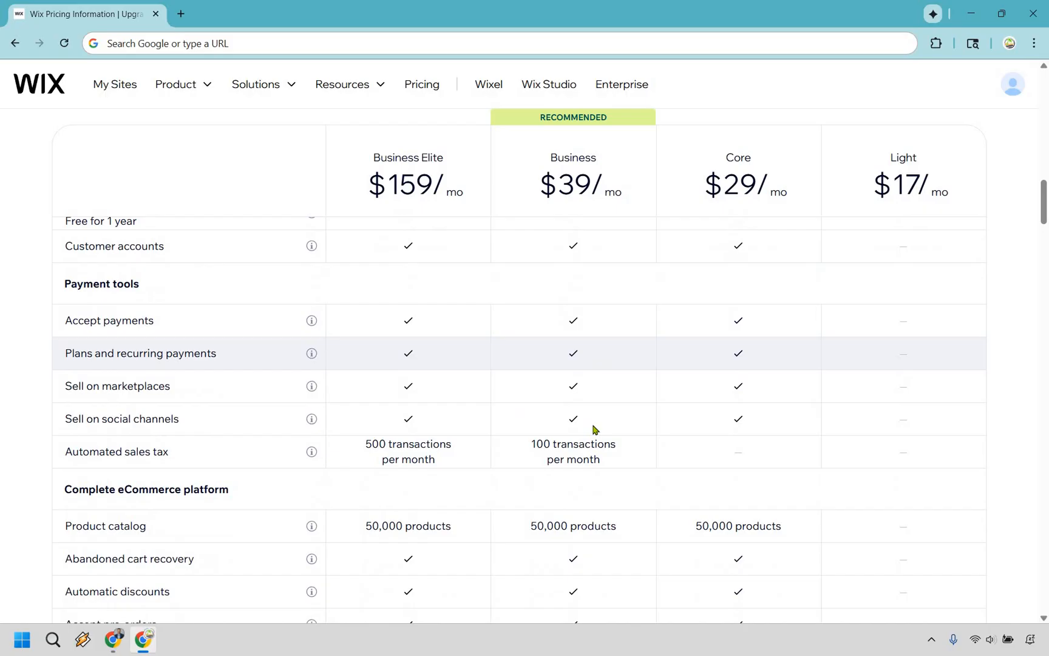
{"action": "mouse_move", "coordinate": [592, 418]}
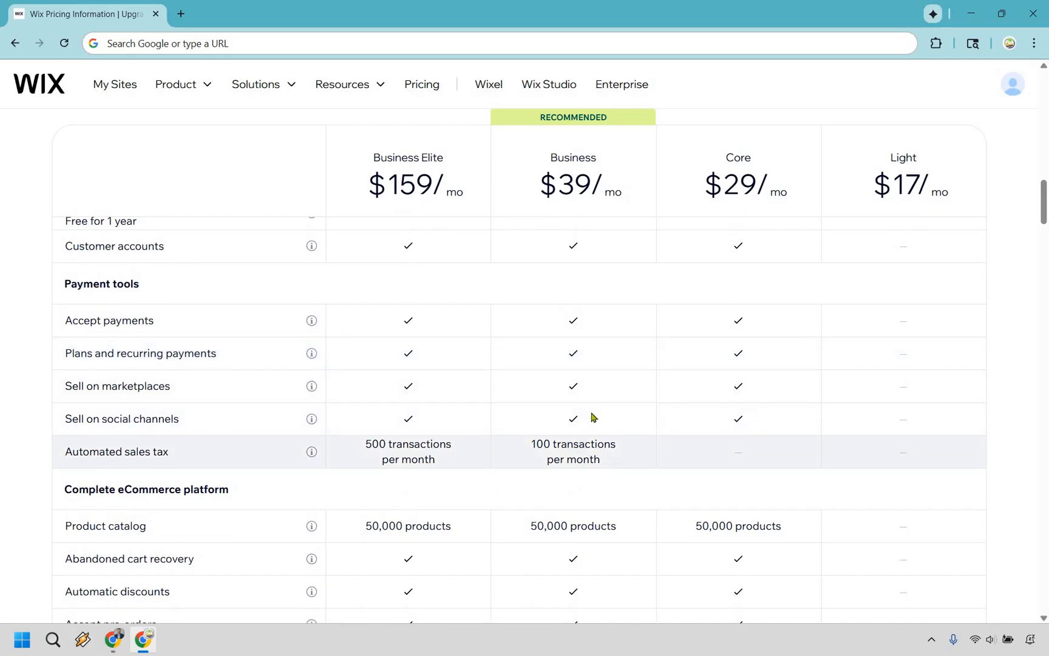
{"action": "mouse_move", "coordinate": [604, 368]}
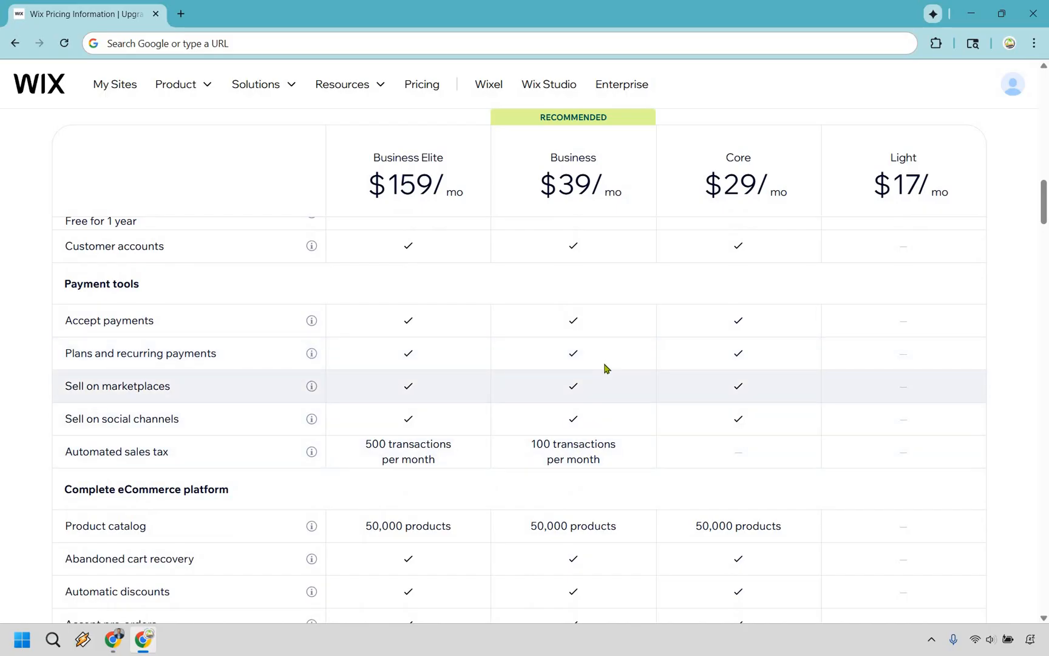
{"action": "scroll", "scroll_direction": "down", "scroll_amount": 3}
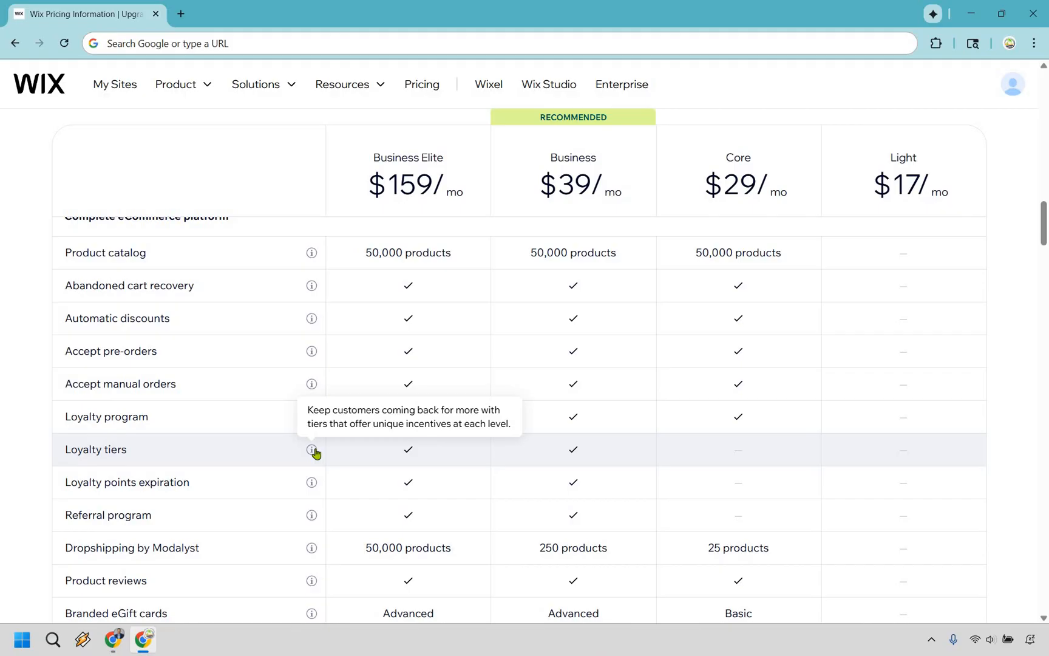
{"action": "scroll", "scroll_direction": "down", "scroll_amount": 3}
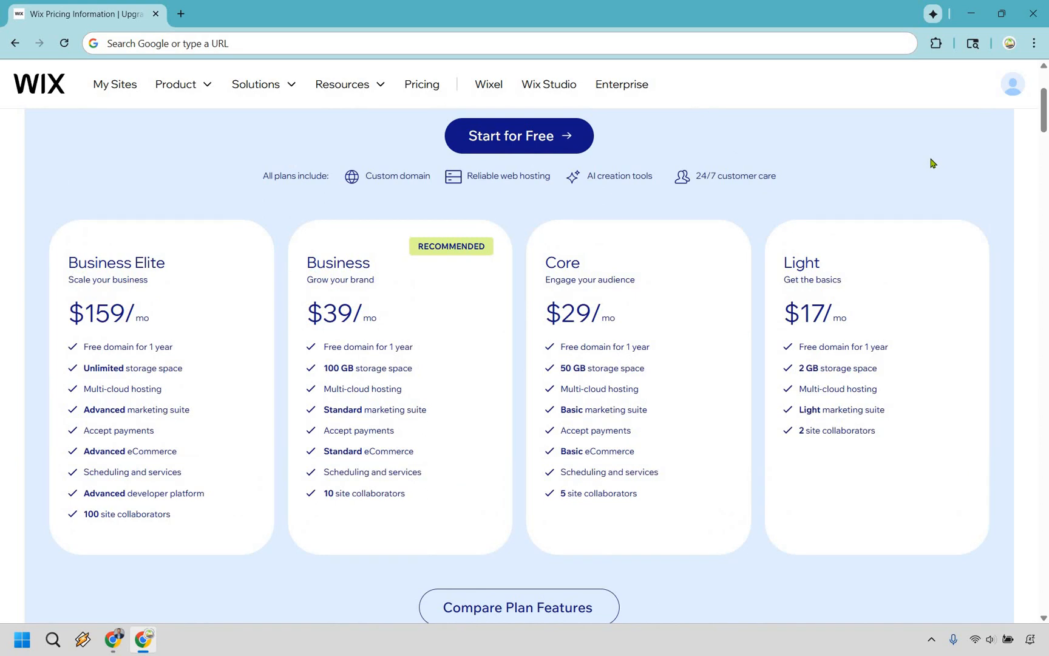
{"action": "mouse_move", "coordinate": [28, 427]}
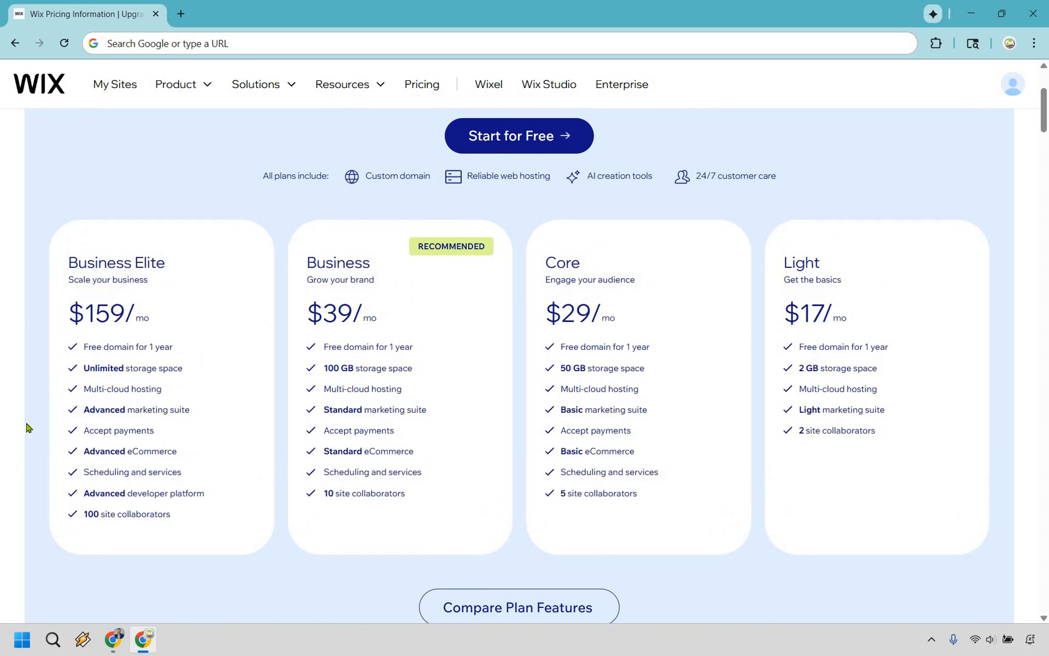
{"action": "mouse_move", "coordinate": [205, 405]}
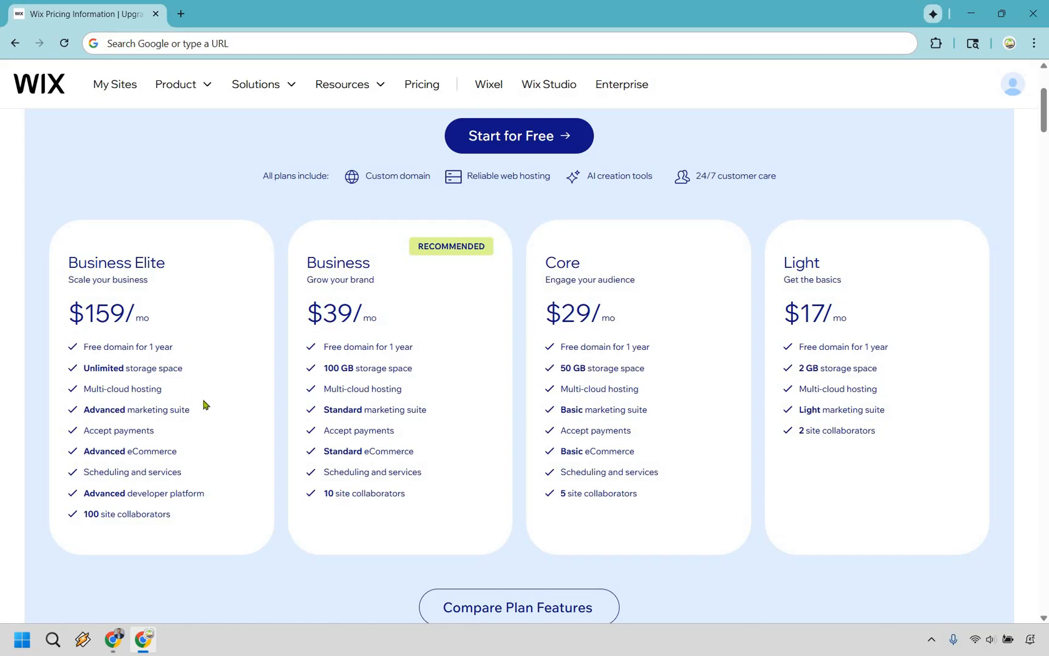
{"action": "mouse_move", "coordinate": [112, 327]}
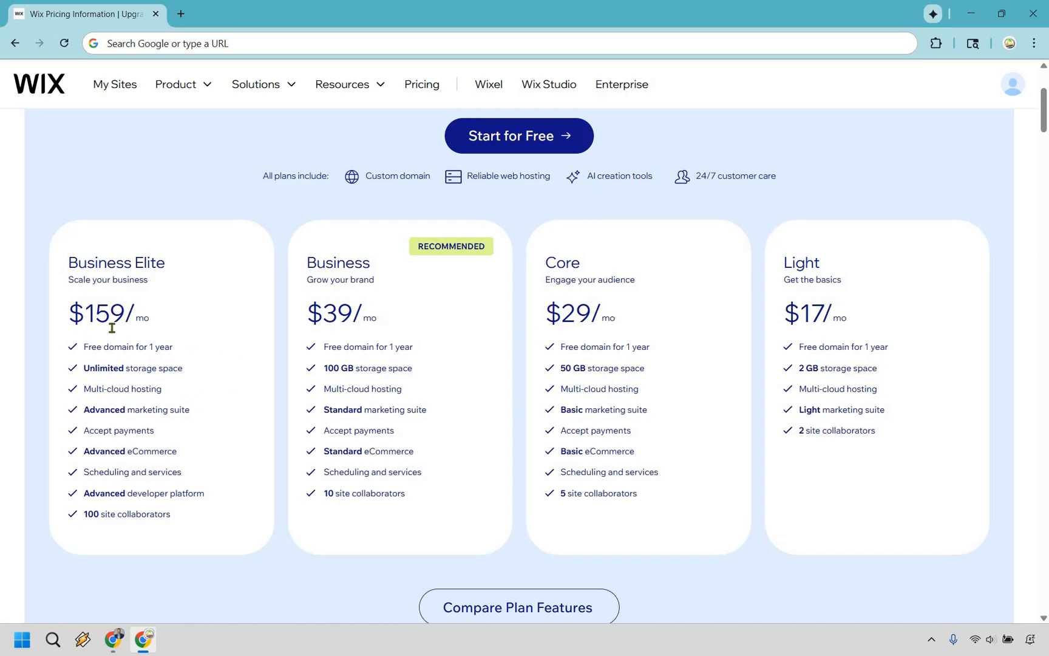
{"action": "mouse_move", "coordinate": [328, 319]}
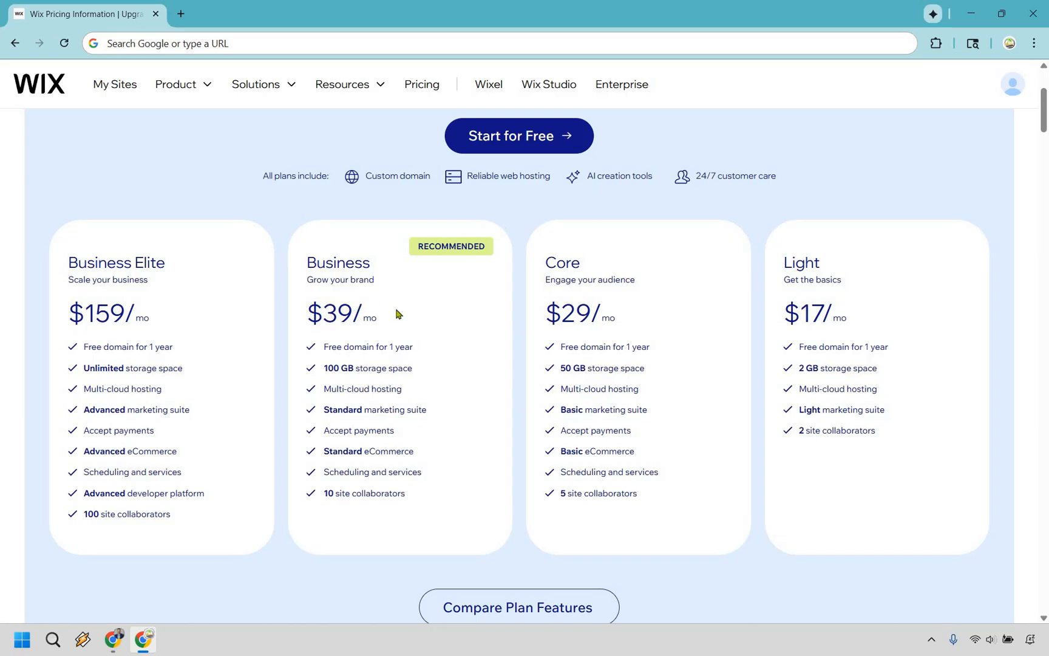
{"action": "mouse_move", "coordinate": [432, 331]}
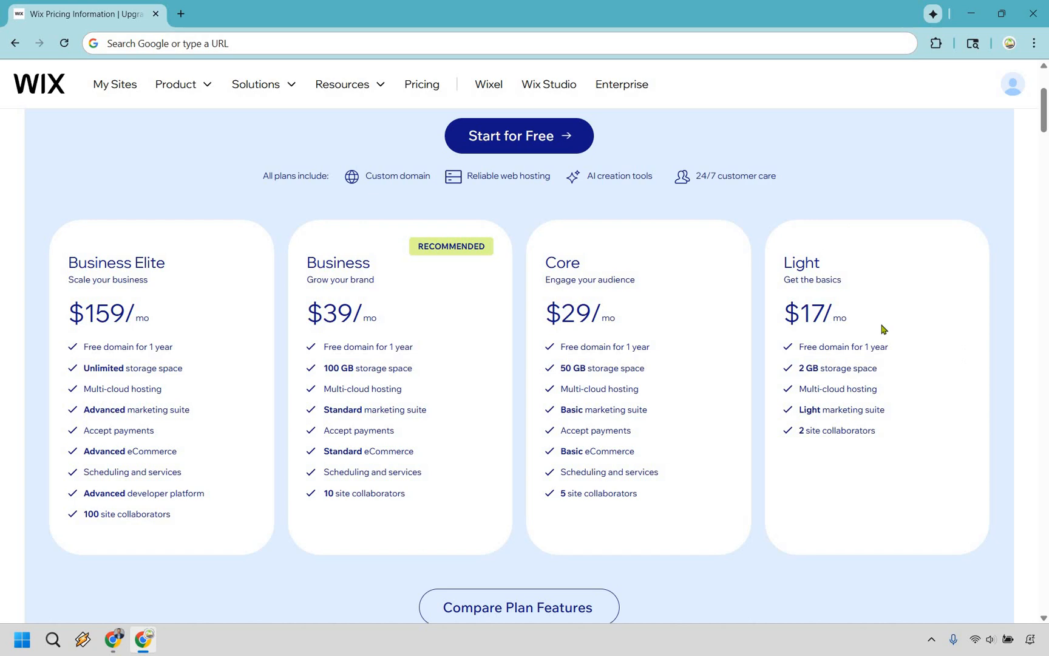
{"action": "mouse_move", "coordinate": [863, 287]}
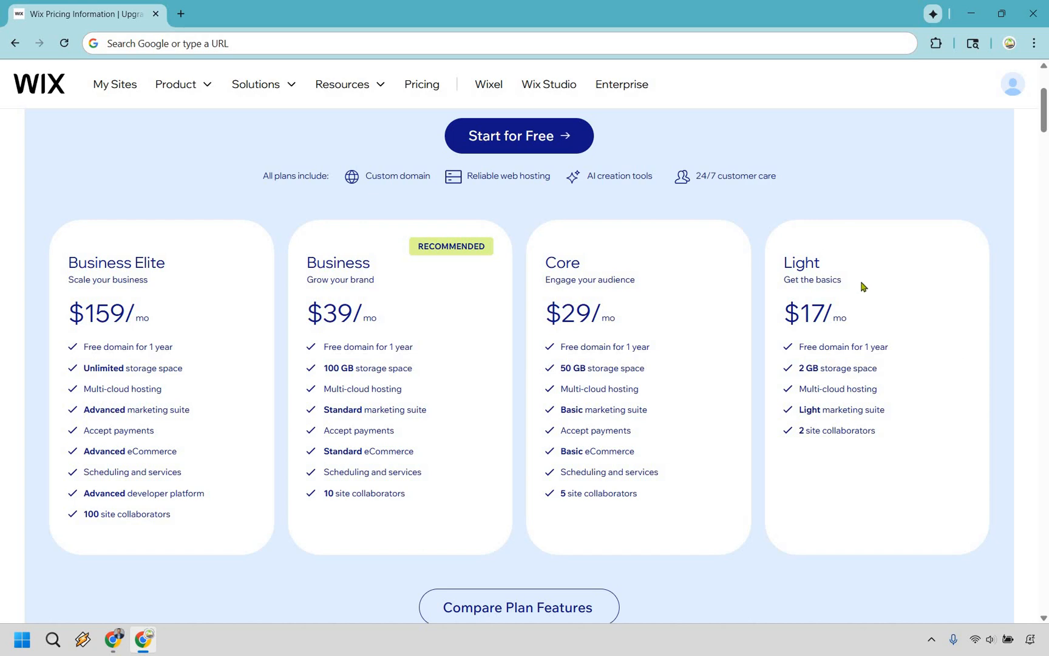
{"action": "mouse_move", "coordinate": [689, 297]}
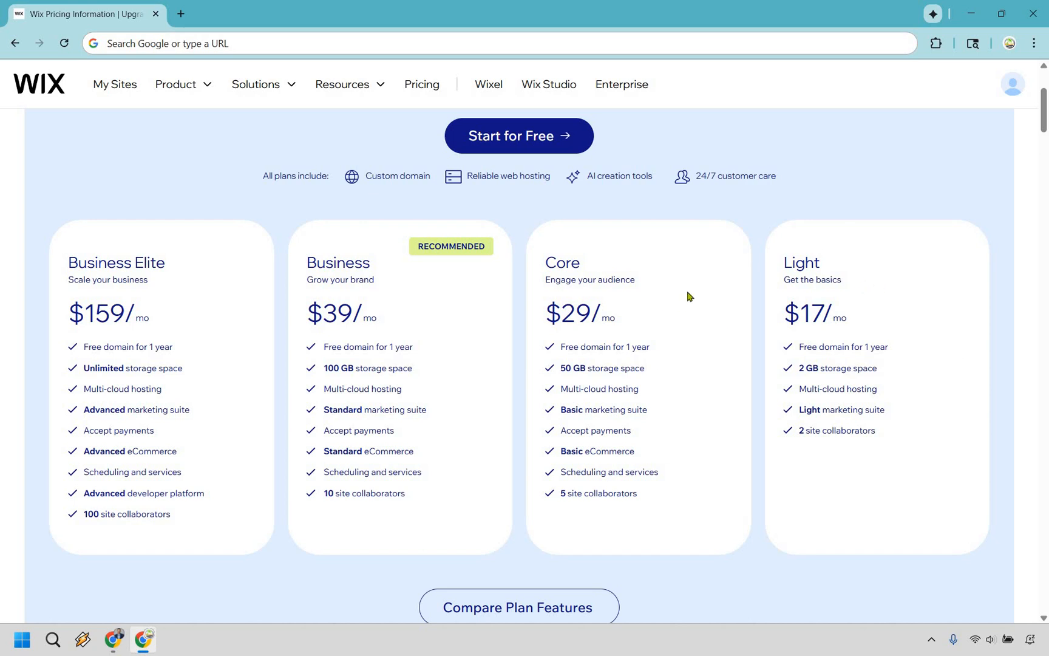
{"action": "mouse_move", "coordinate": [490, 307]}
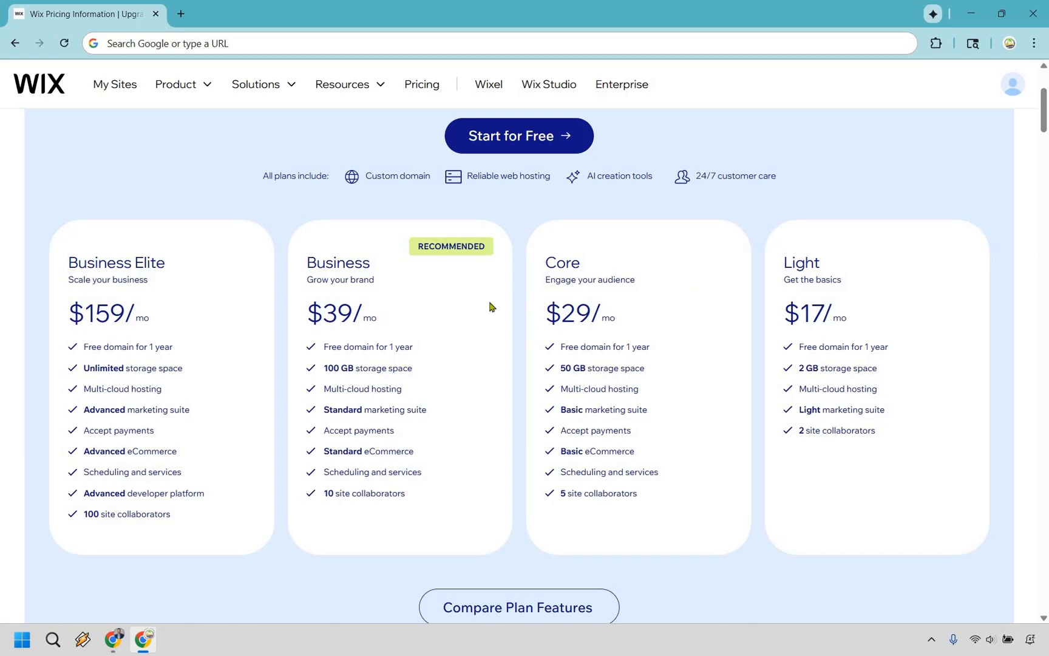
{"action": "mouse_move", "coordinate": [447, 299]}
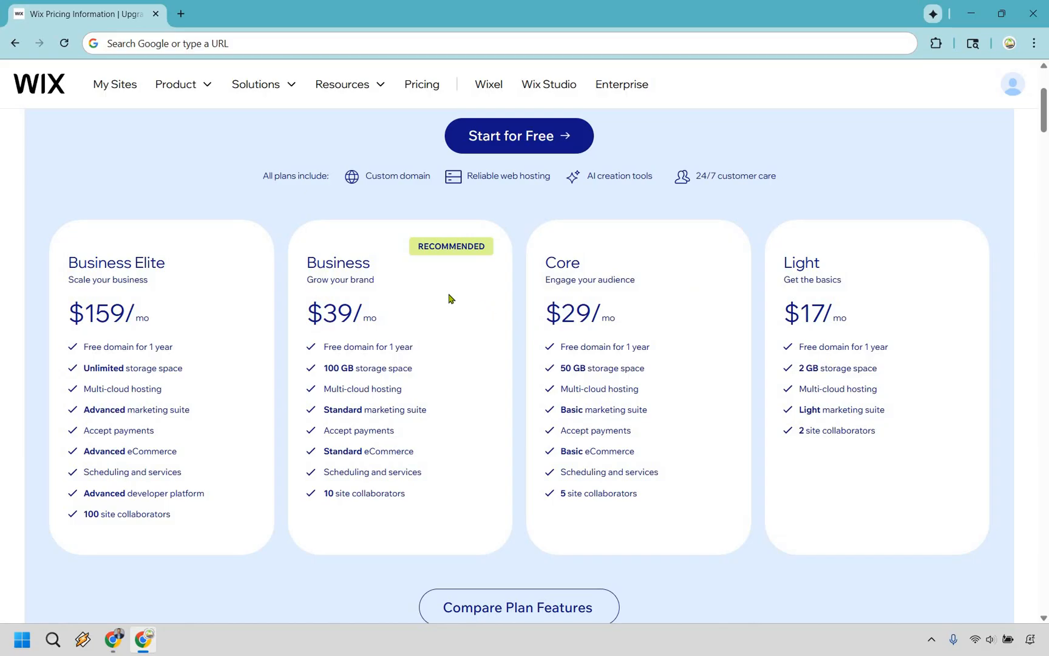